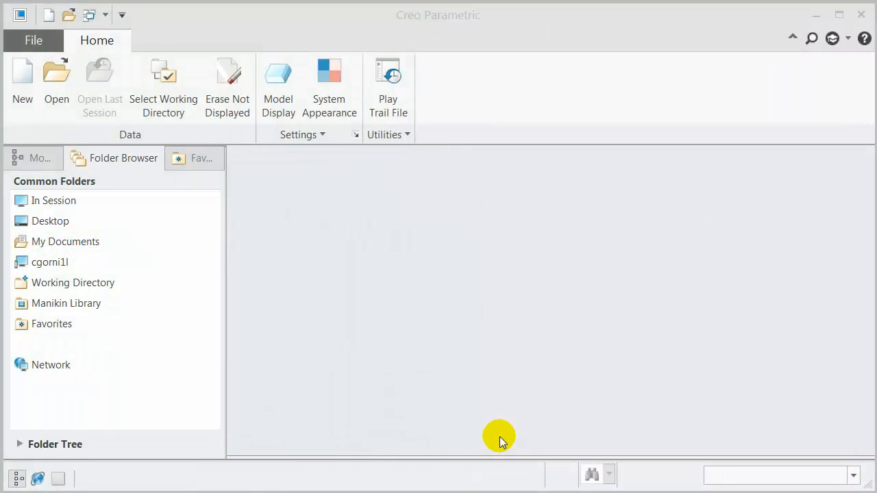
Start a new drawing named a4_template with the default template turned off
left_click(50, 221)
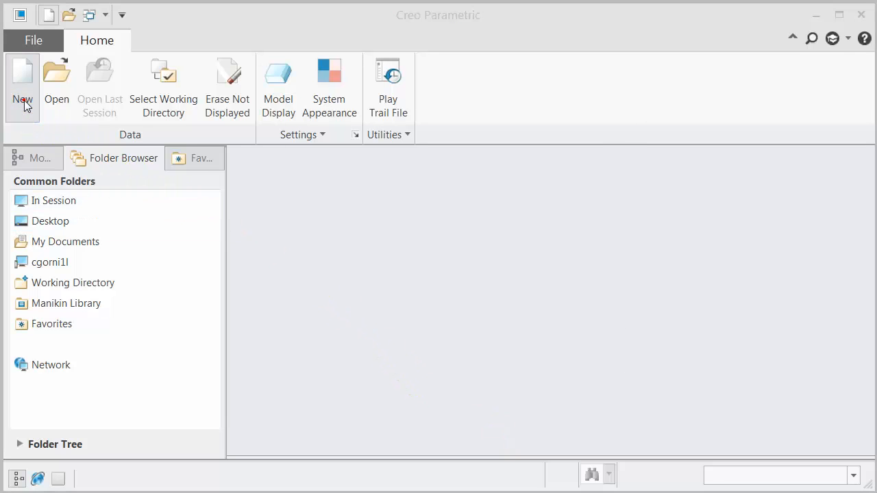
left_click(22, 75)
type("a")
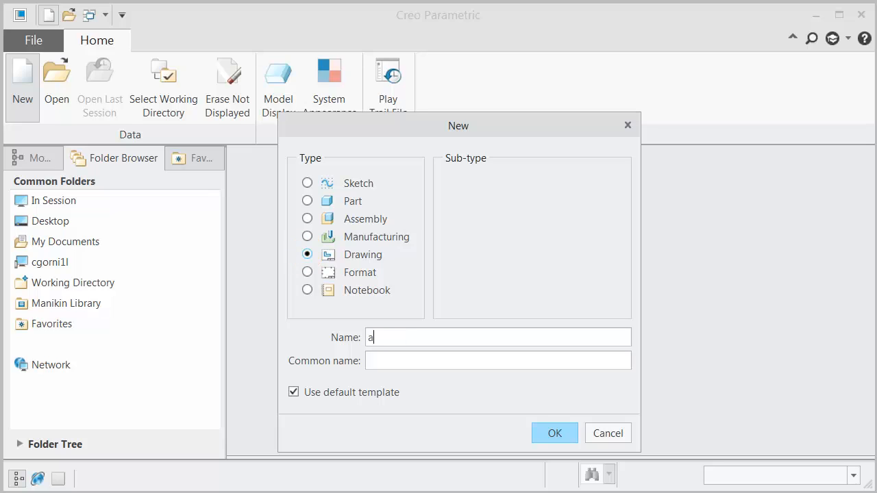
type("4_template")
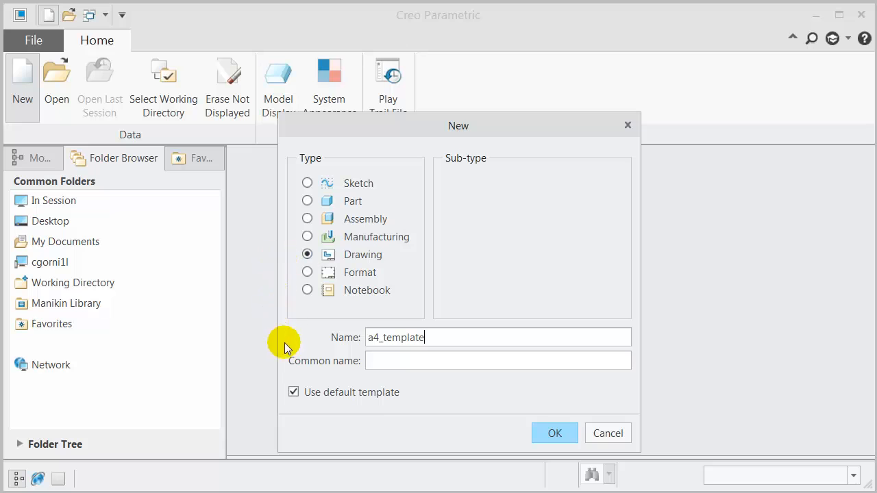
left_click(293, 392)
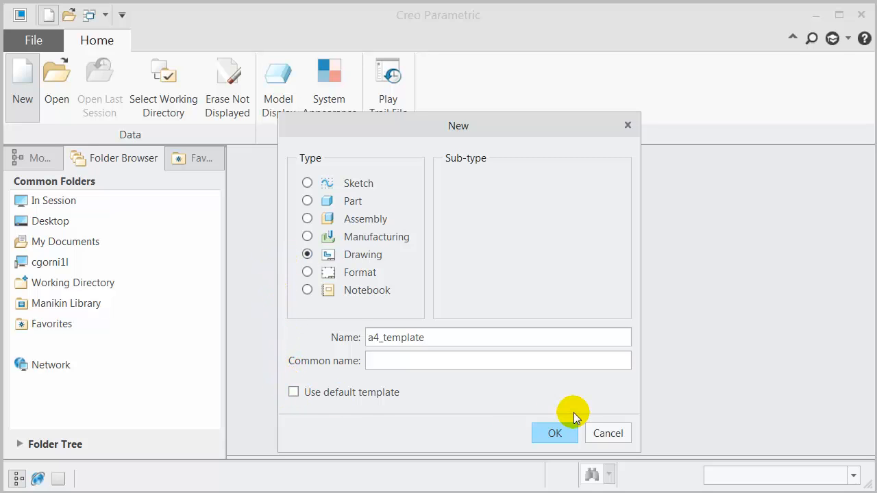
left_click(555, 433)
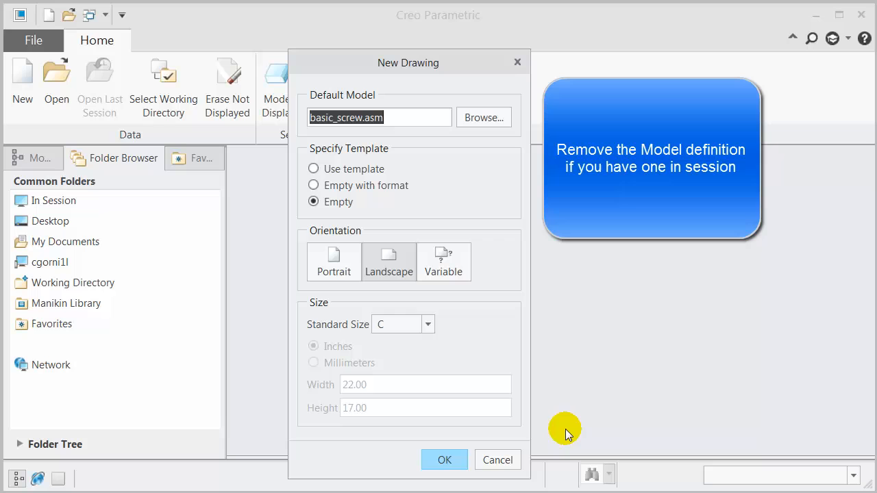
Create A4_TEMPLATE with no default model, empty with format_template.frm as the format
left_click(331, 118)
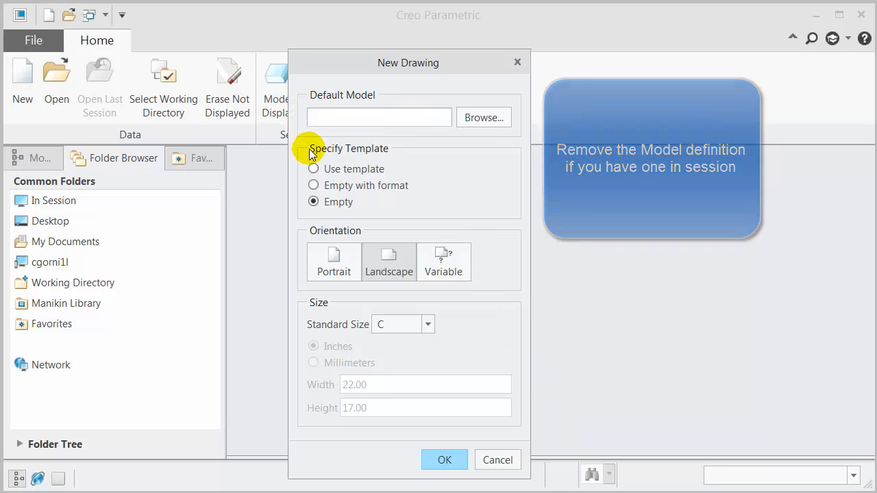
left_click(313, 185)
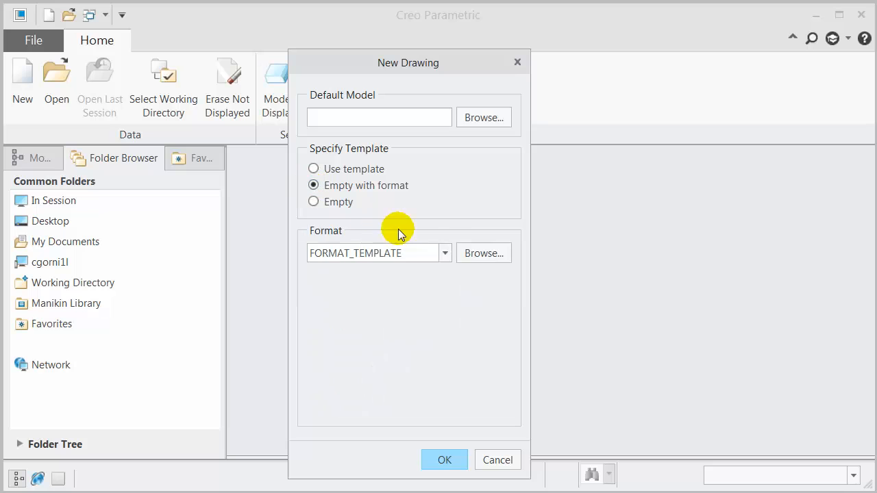
left_click(483, 253)
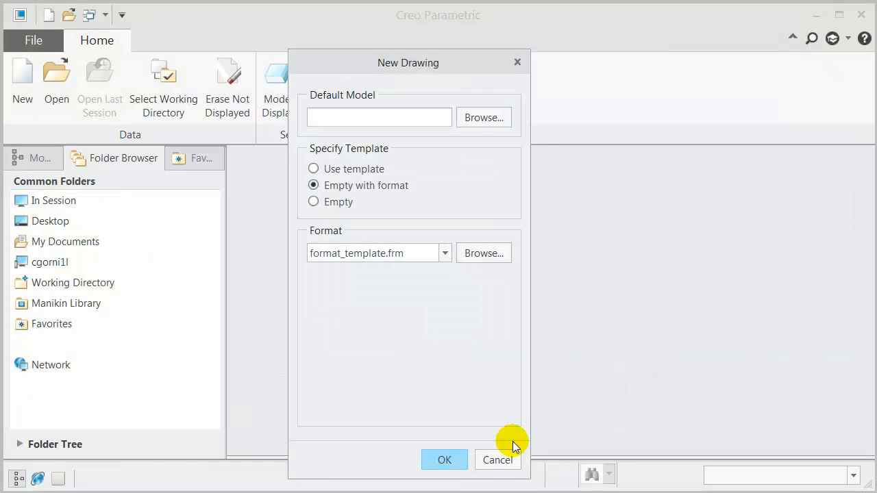
left_click(444, 459)
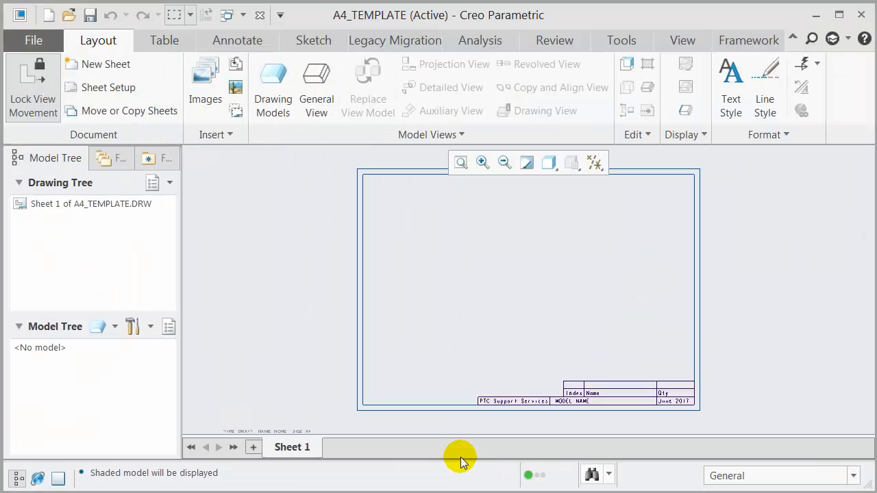
mouse_move(640, 62)
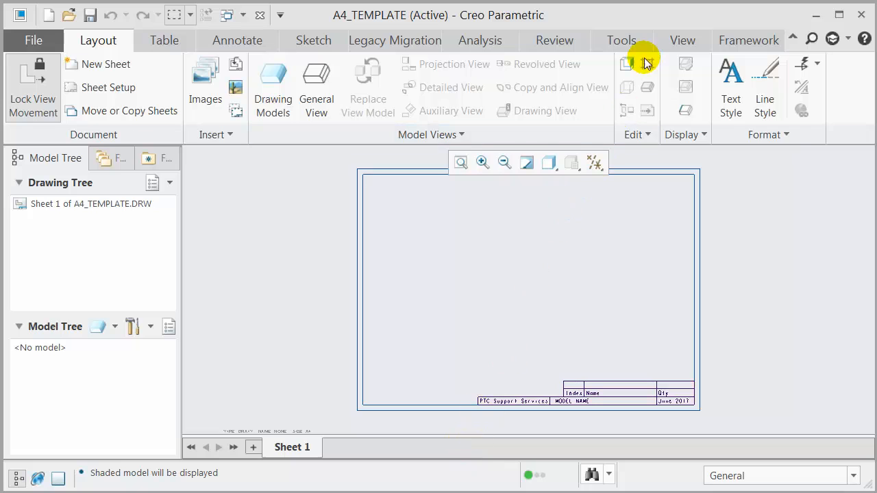
Switch the drawing to the Template application and begin a new template view
left_click(622, 40)
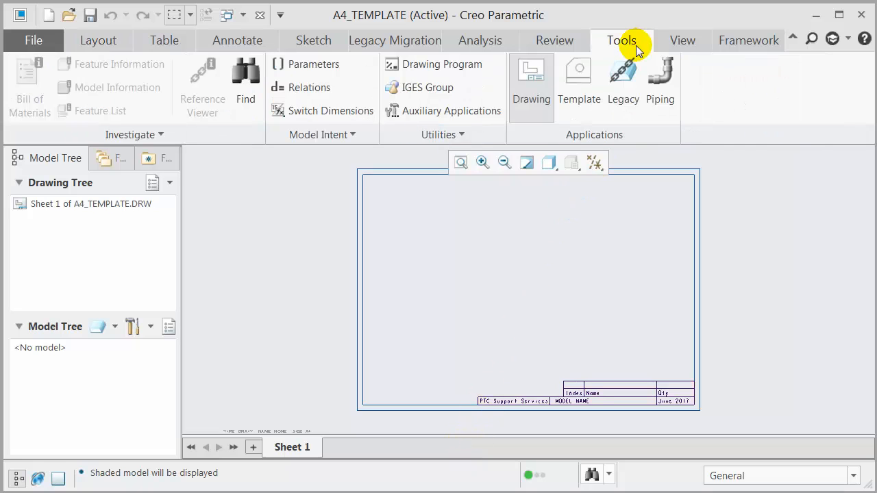
left_click(98, 40)
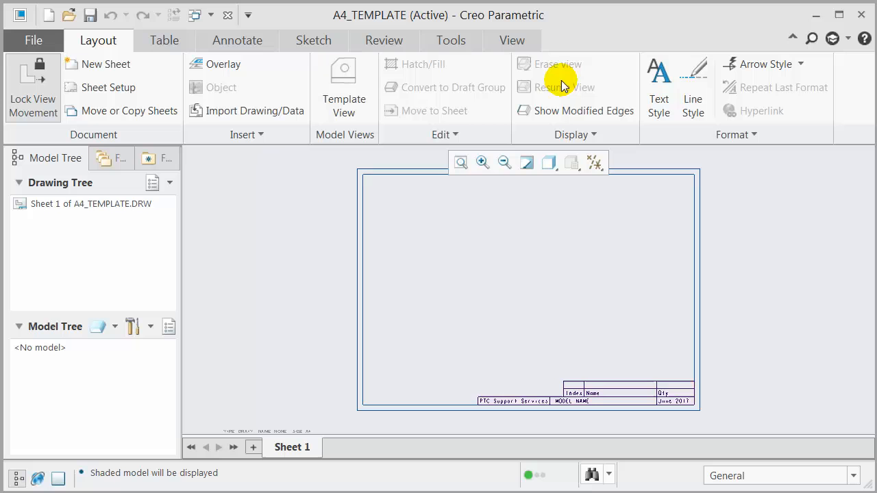
mouse_move(365, 93)
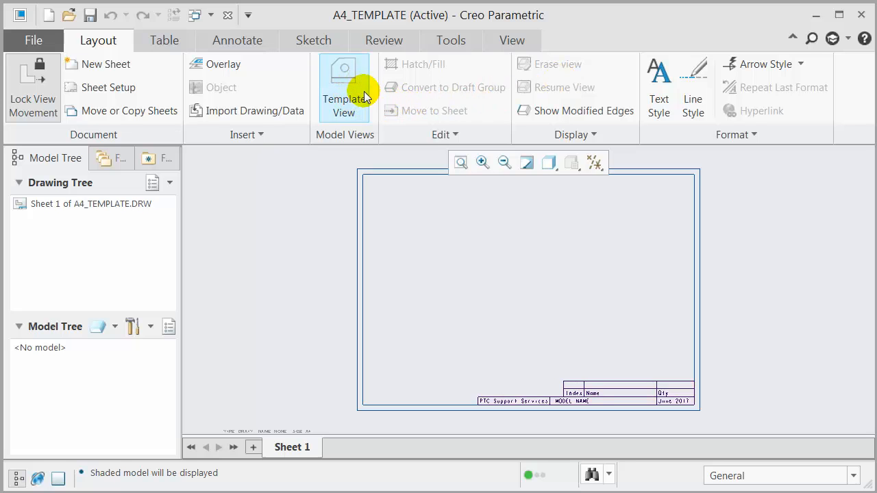
left_click(344, 83)
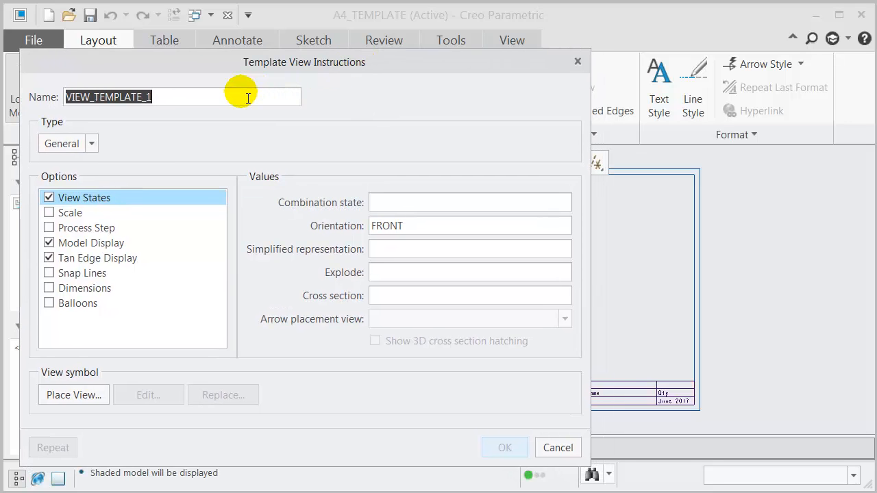
Name the template view MAIN, with hidden-line model display and LEFT orientation
type("Main")
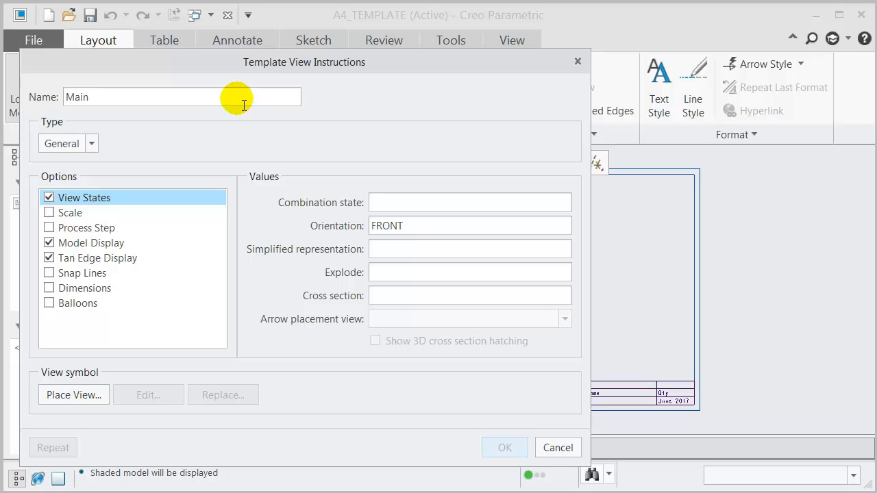
mouse_move(144, 197)
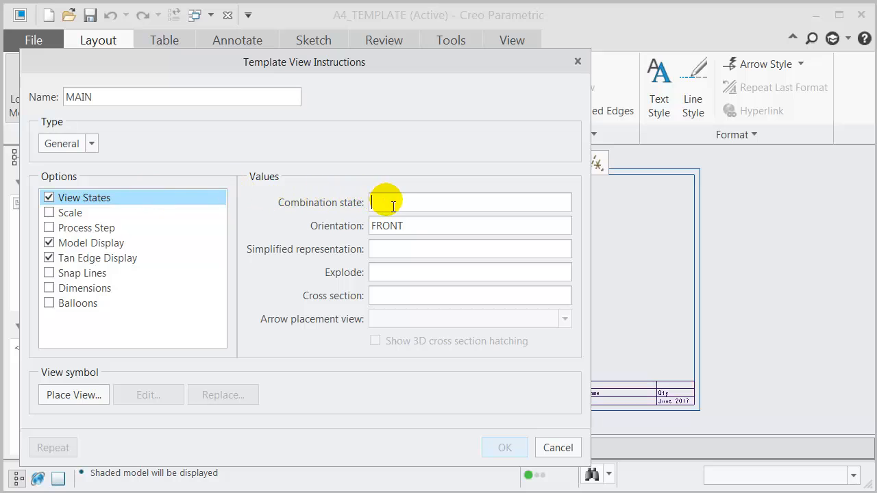
double_click(387, 226)
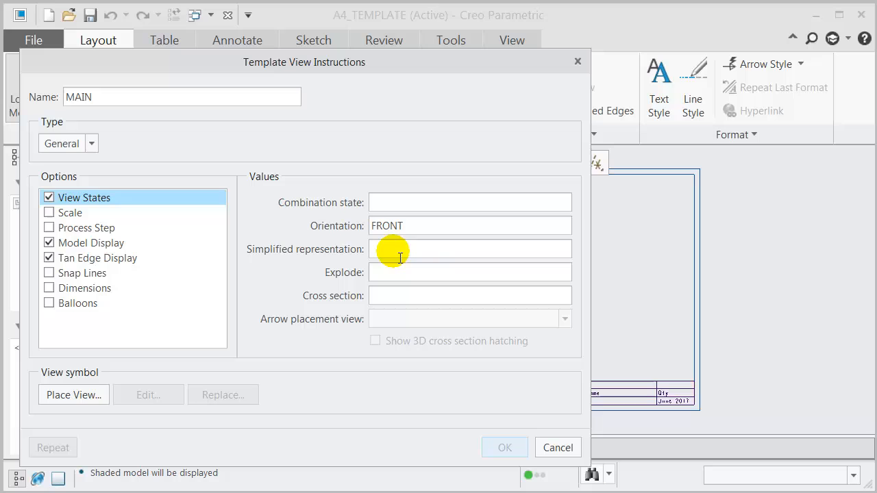
mouse_move(384, 296)
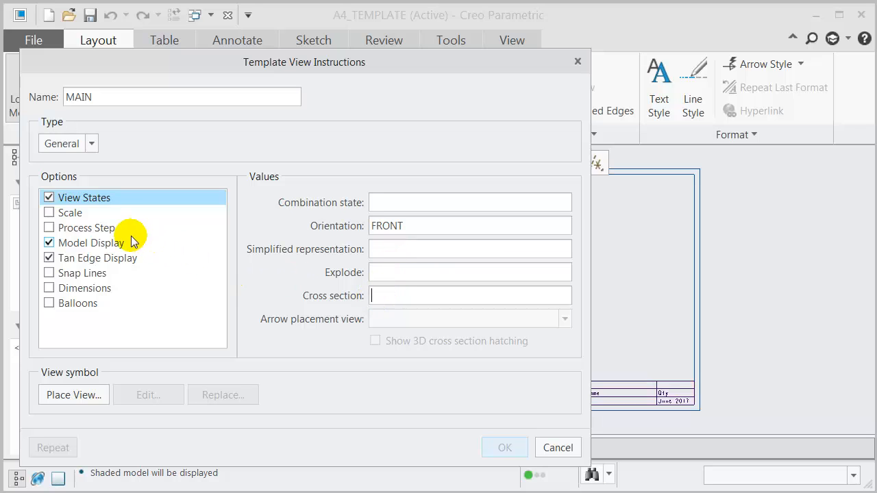
left_click(71, 212)
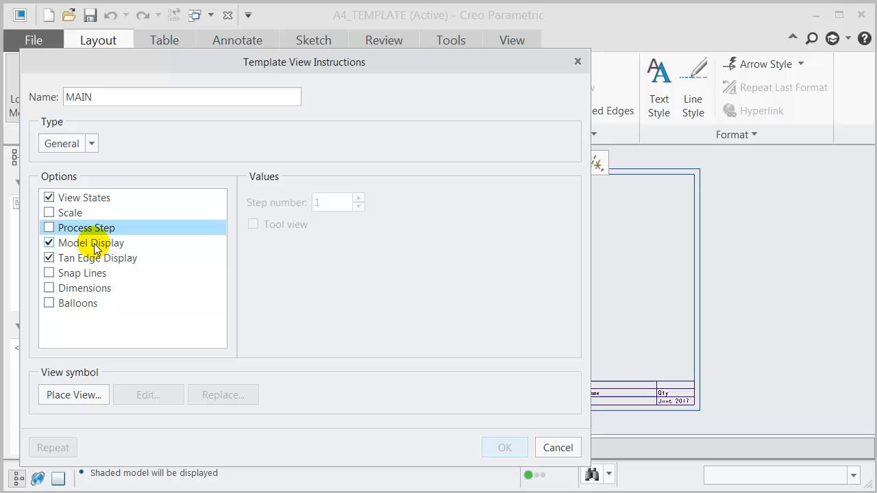
left_click(90, 243)
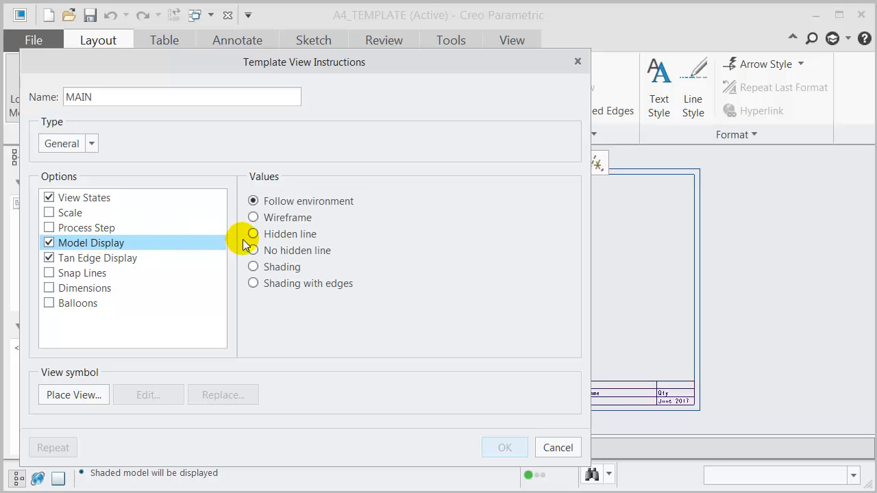
left_click(253, 234)
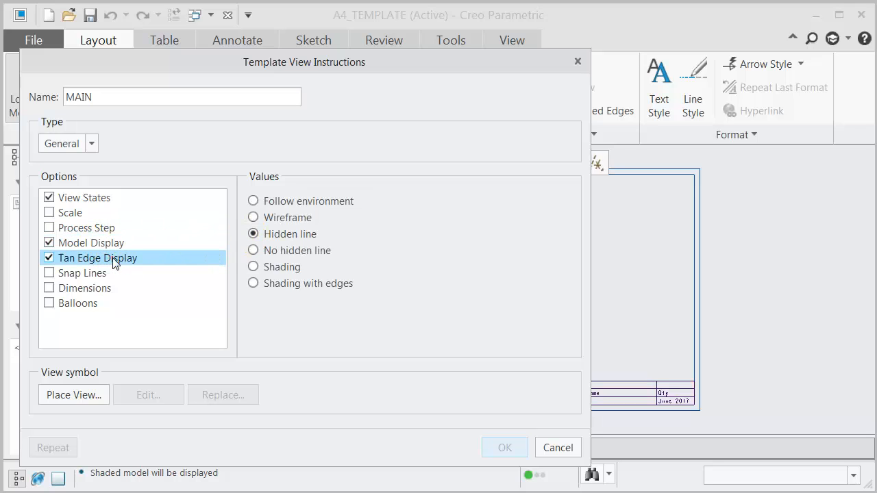
left_click(97, 258)
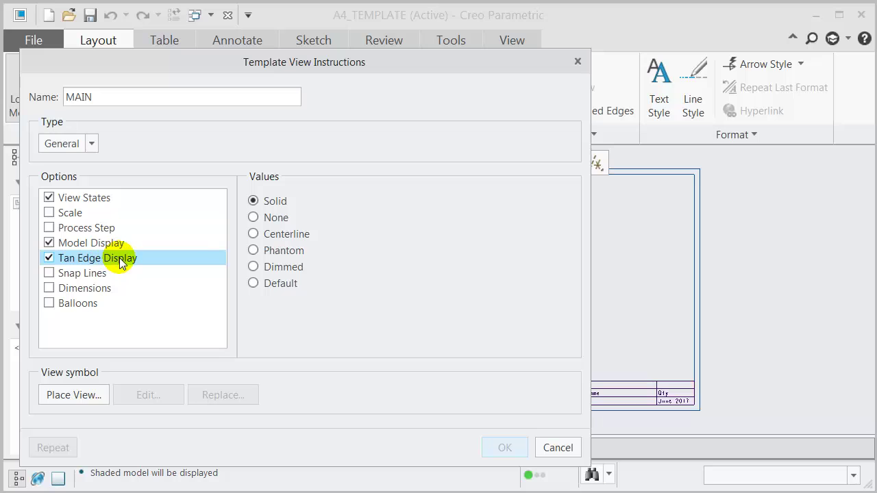
left_click(80, 273)
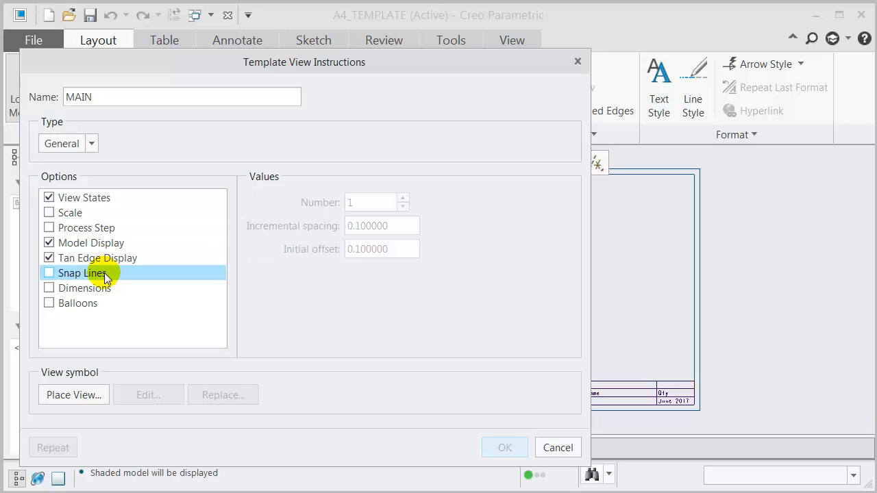
mouse_move(100, 293)
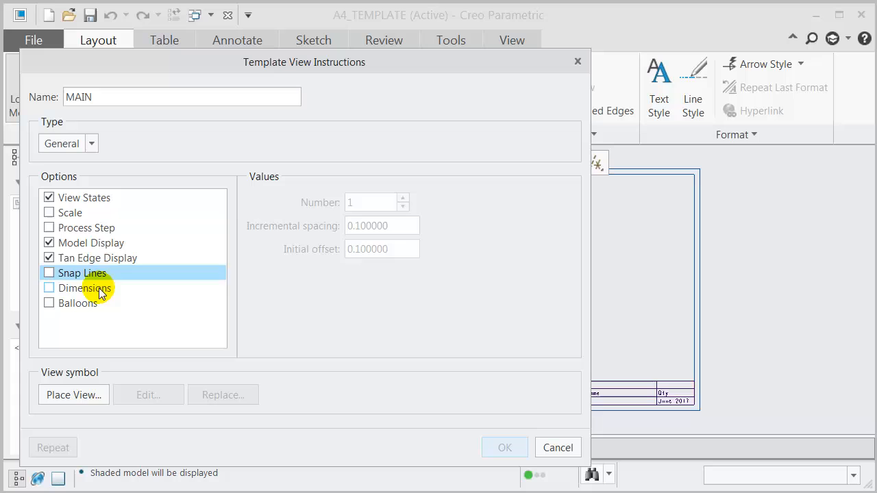
left_click(85, 287)
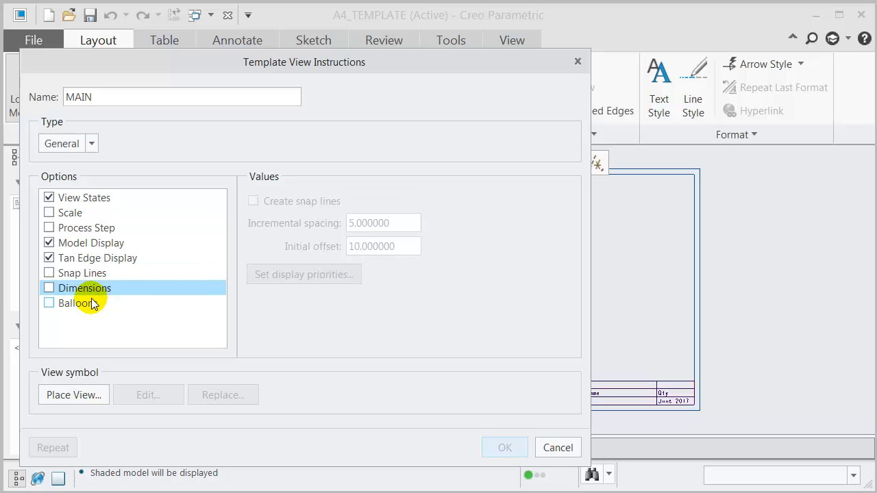
left_click(76, 303)
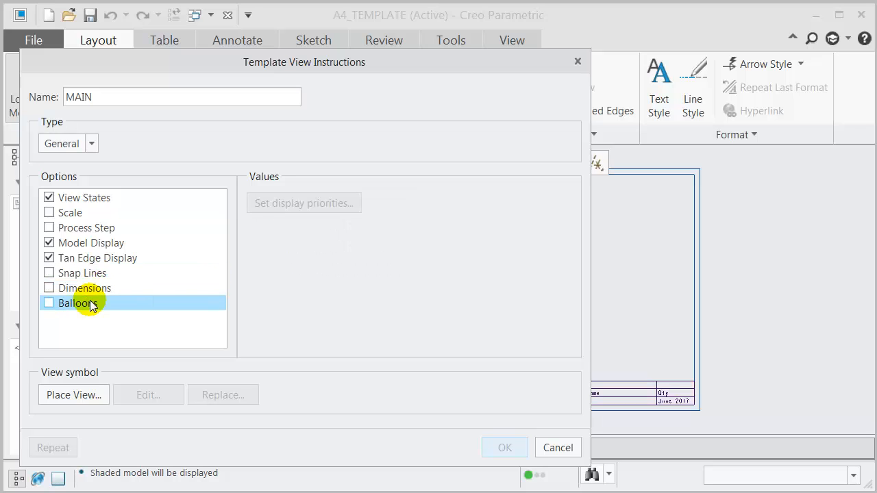
left_click(84, 197)
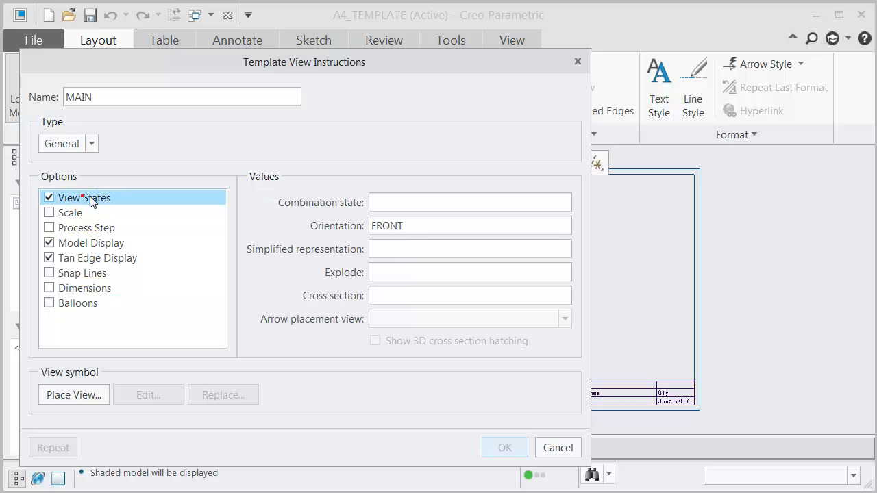
double_click(387, 226)
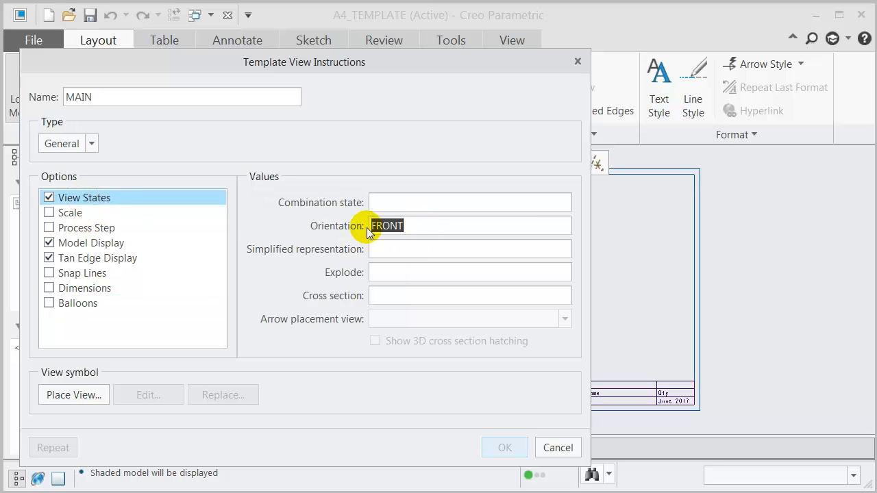
type("LEFT")
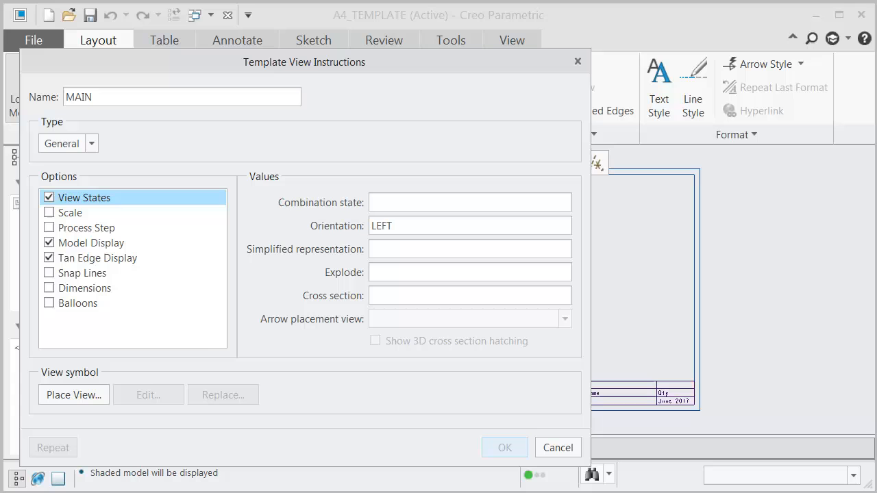
mouse_move(347, 74)
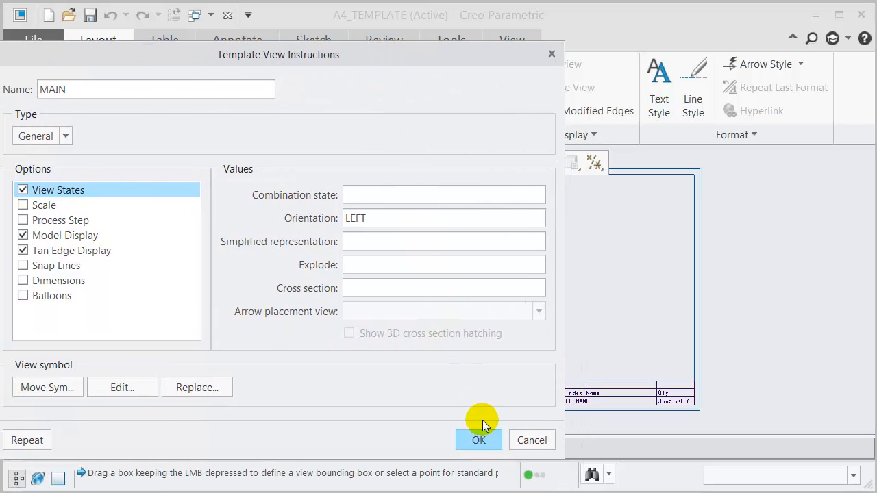
Add a PROJECTION template view from parent MAIN, hidden-line display, placed below MAIN
left_click(479, 440)
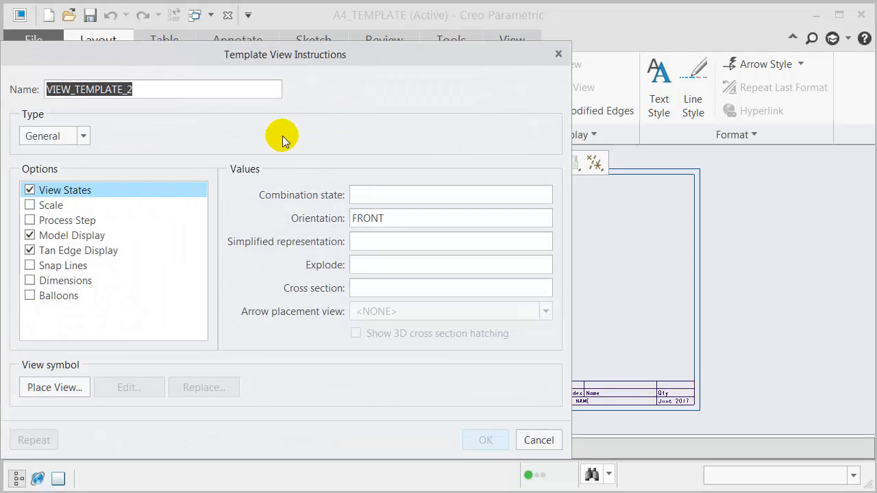
type("Project")
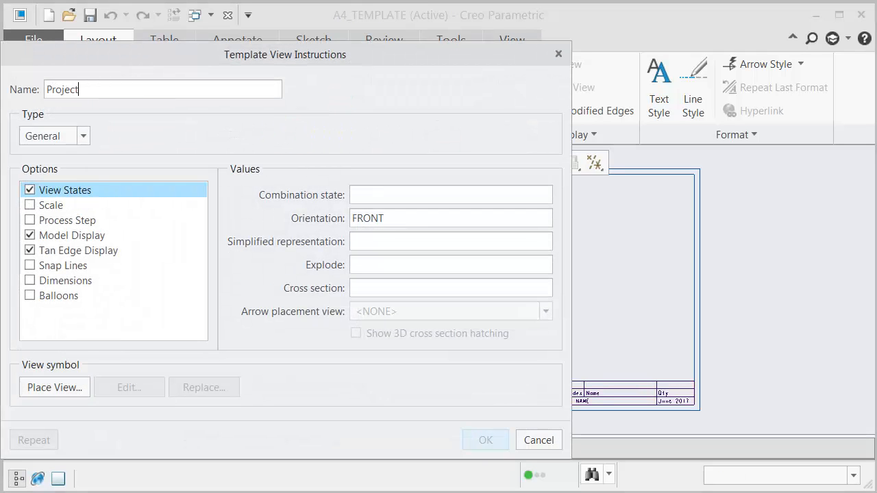
type("ion")
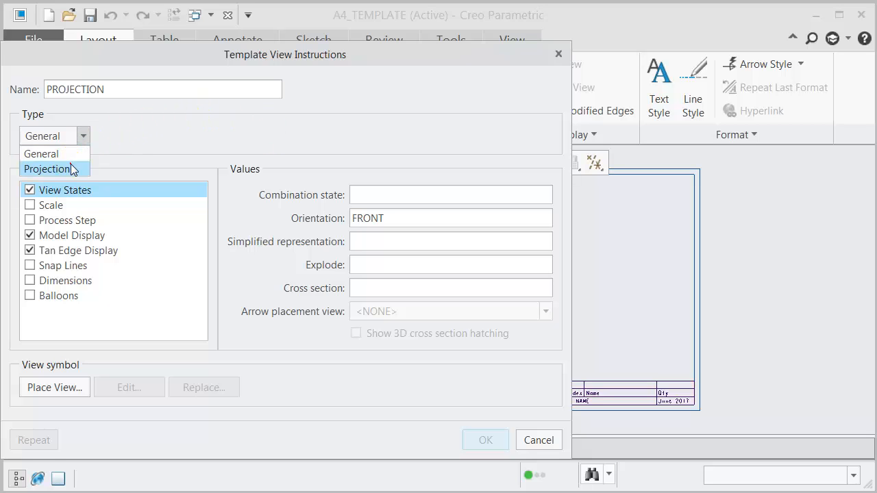
left_click(48, 169)
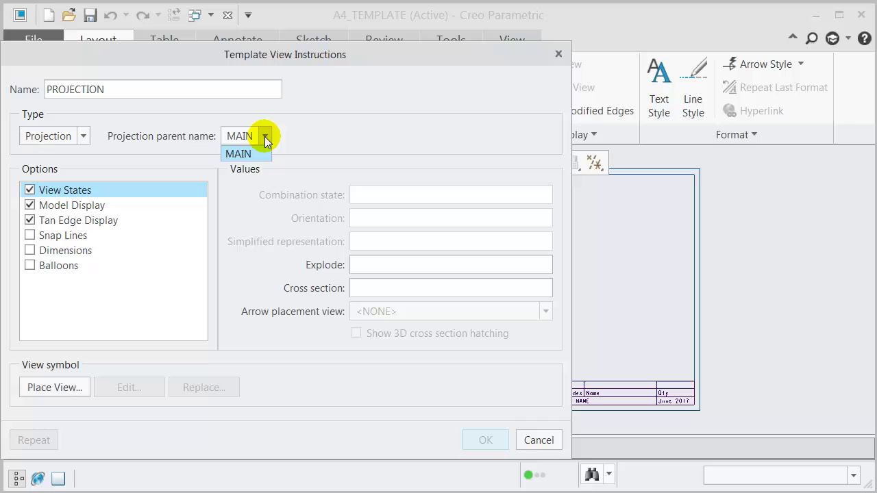
left_click(71, 204)
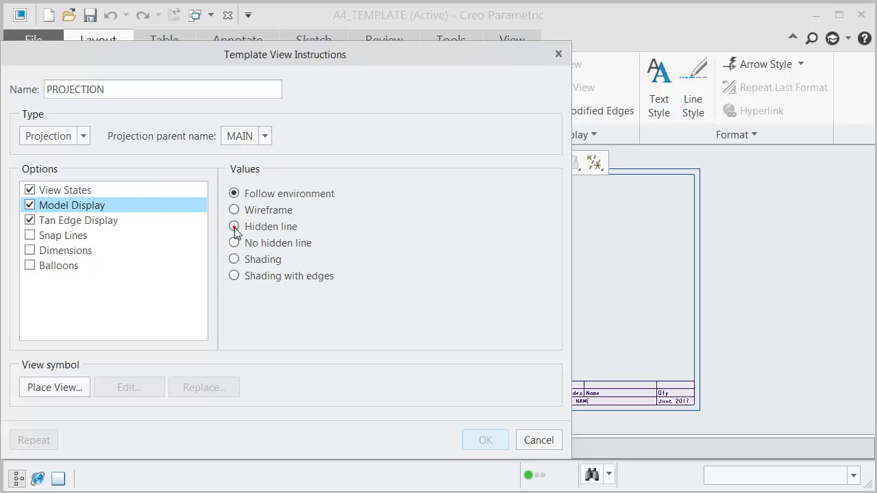
left_click(485, 440)
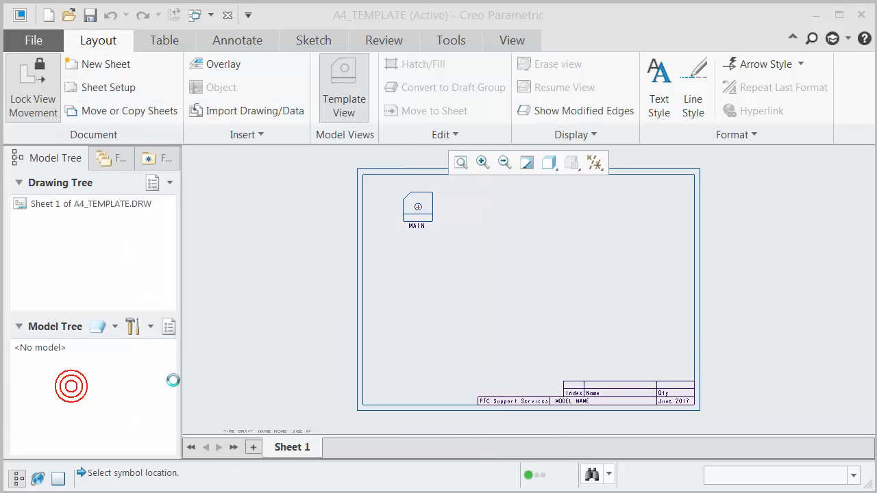
left_click(418, 315)
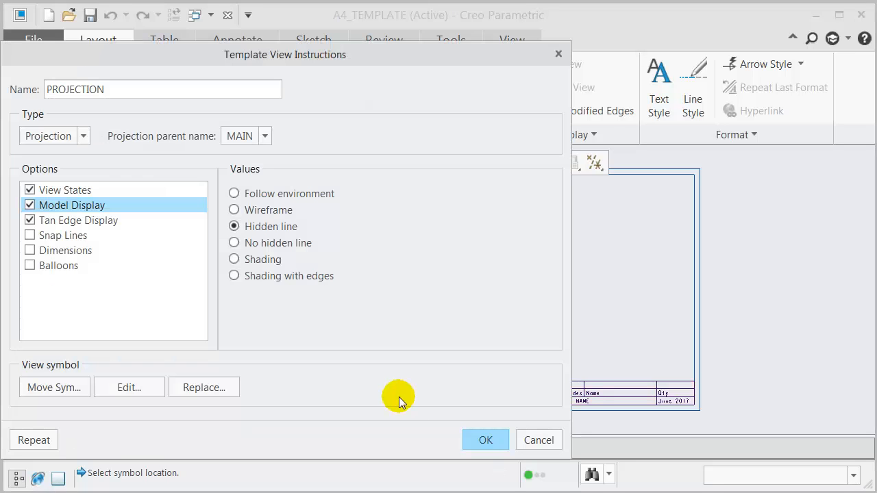
left_click(485, 440)
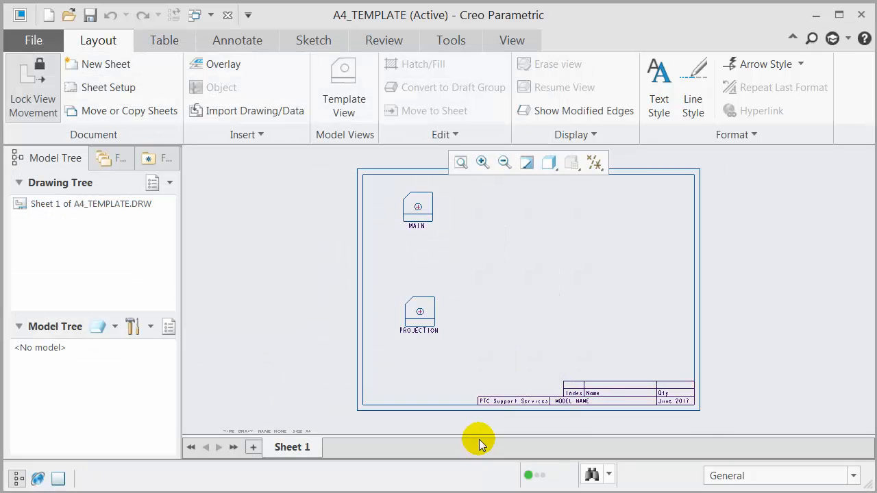
mouse_move(344, 79)
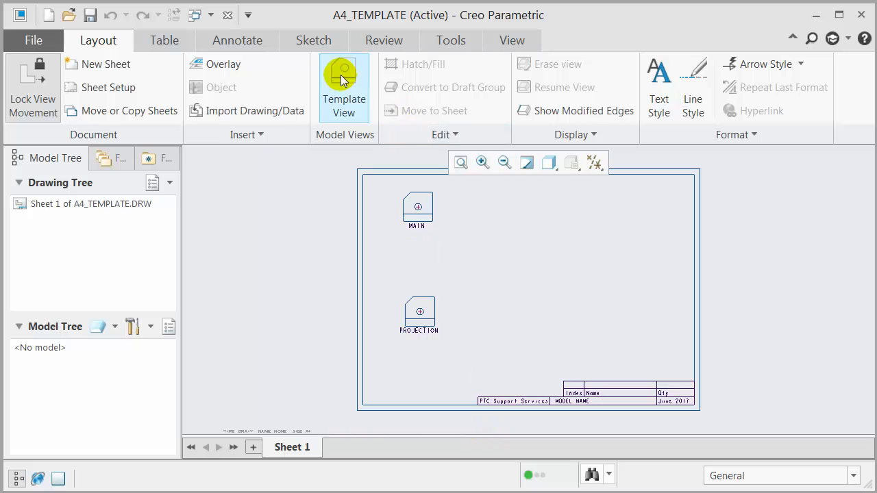
Add a 3D template view with 3D orientation and Without_Screws representation at upper right
left_click(344, 76)
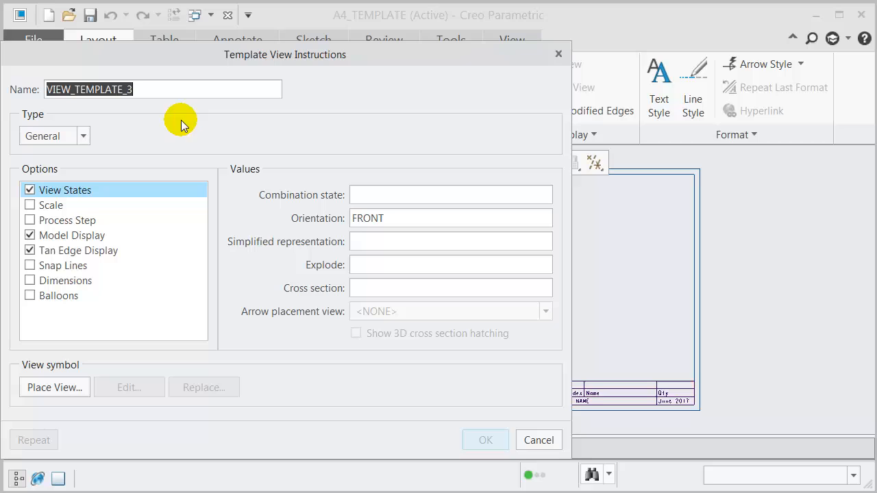
type("3D")
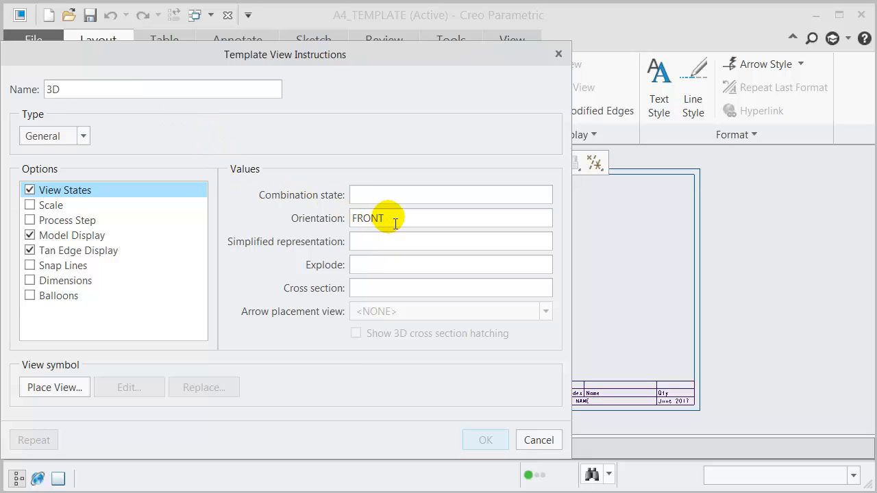
type("3D")
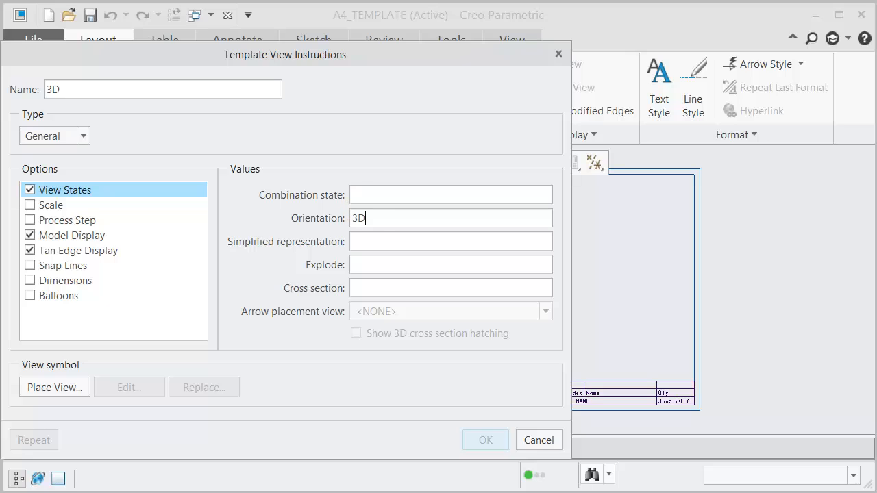
type("Witho")
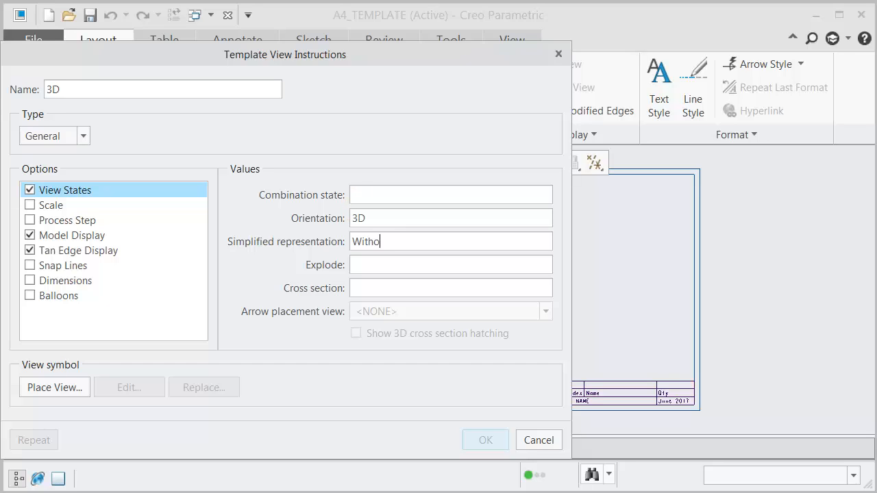
type("ut_Screws")
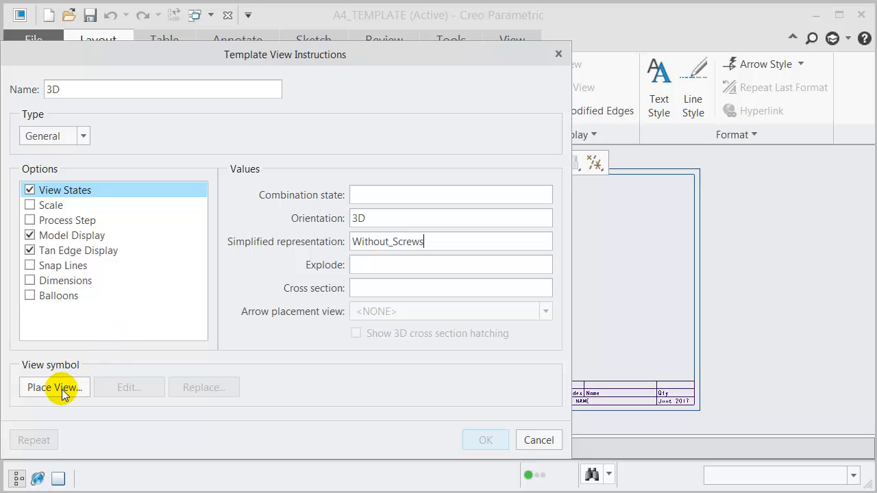
left_click(54, 387)
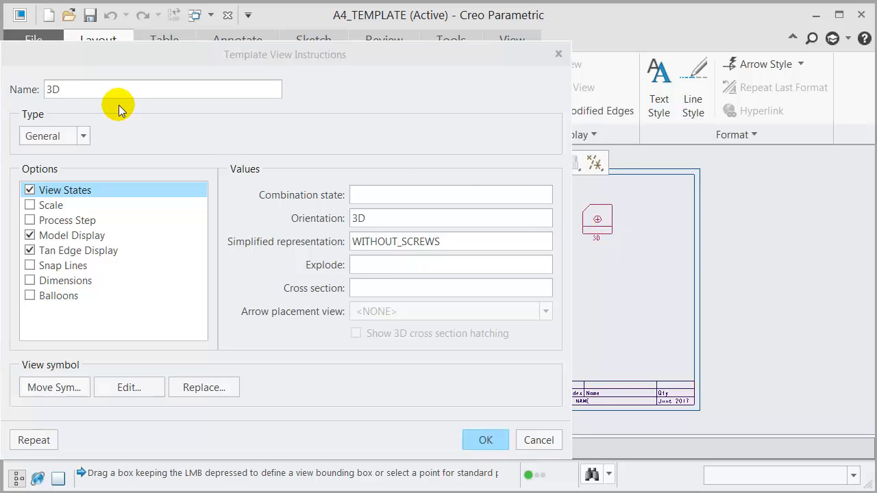
left_click(485, 440)
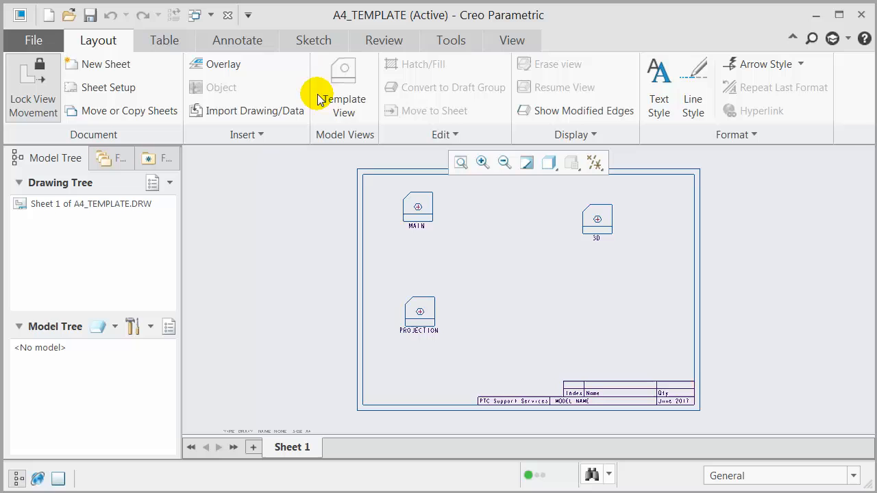
Add a SECTION template view using cross section A with 3D hatching at lower right
left_click(343, 83)
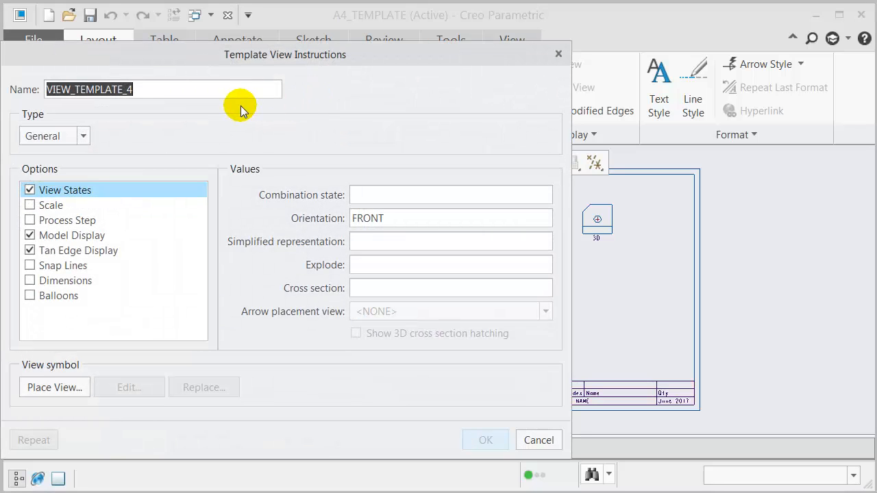
type("Section")
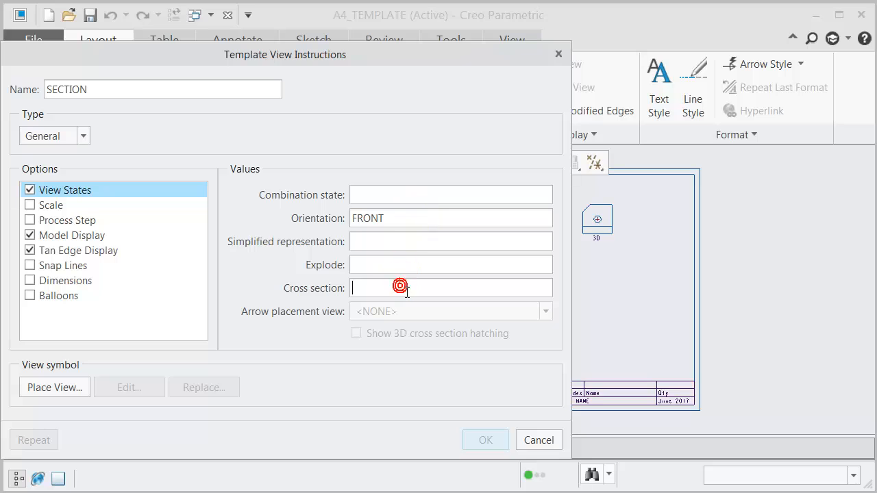
type("A")
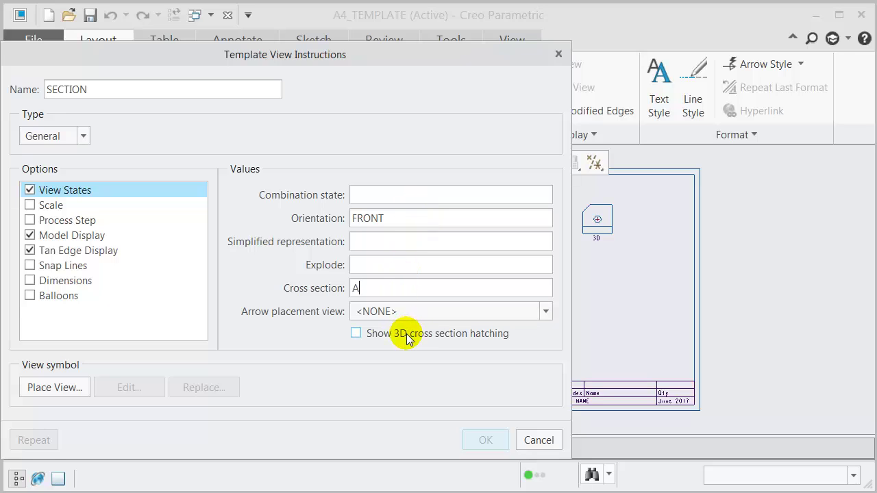
left_click(356, 333)
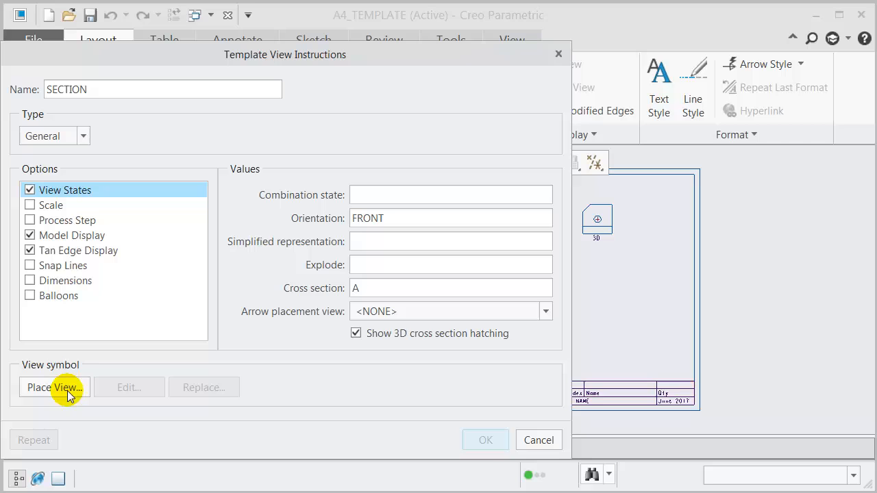
left_click(54, 387)
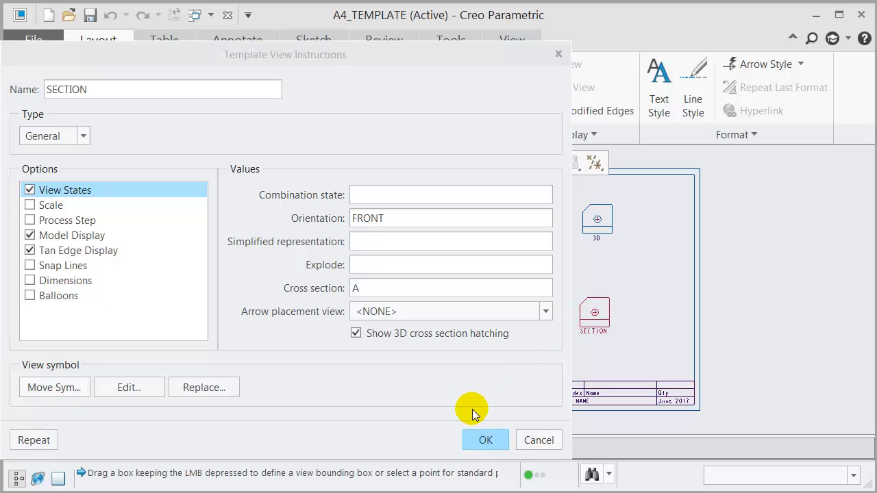
left_click(485, 440)
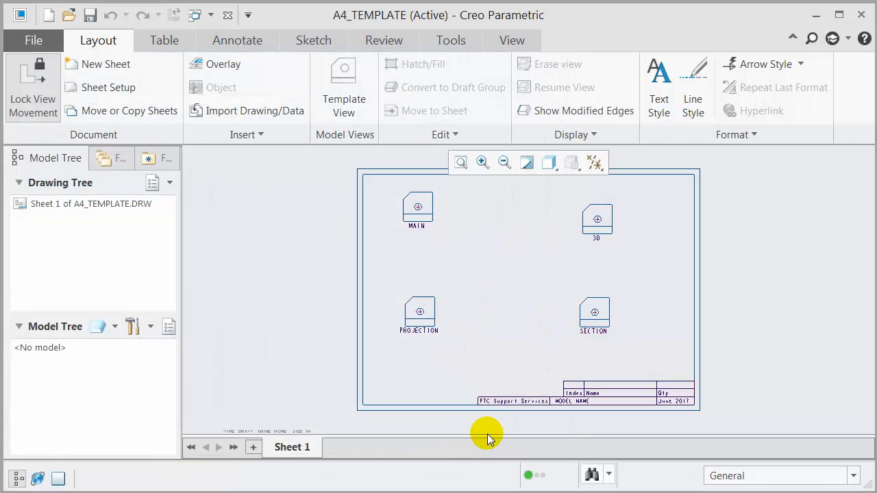
left_click(92, 15)
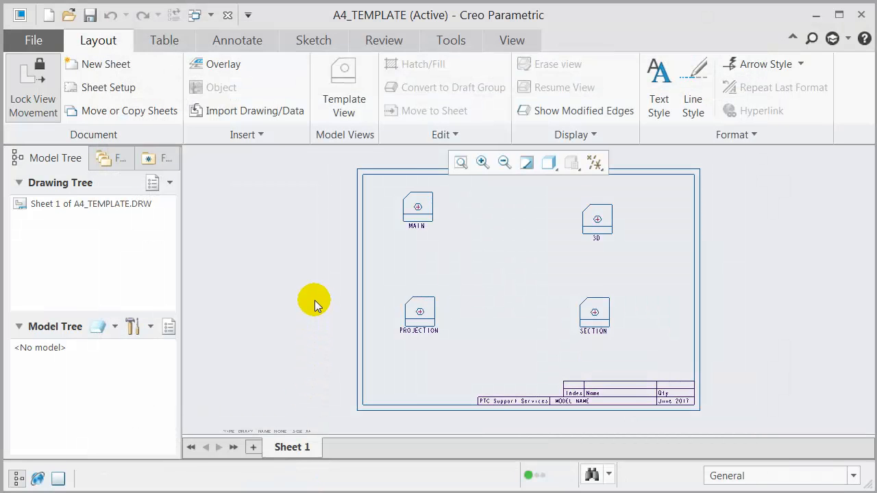
mouse_move(226, 34)
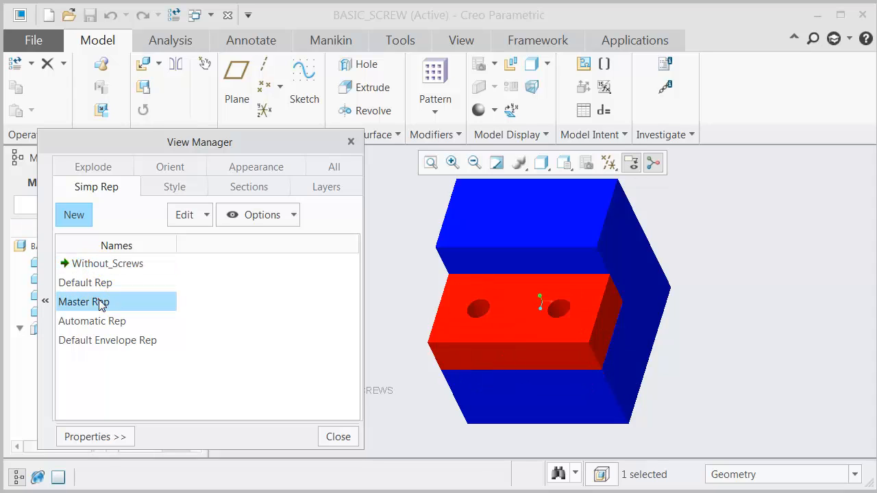
Save a tilted isometric view of BASIC_SCREW as orientation 3D in View Manager
left_click(170, 186)
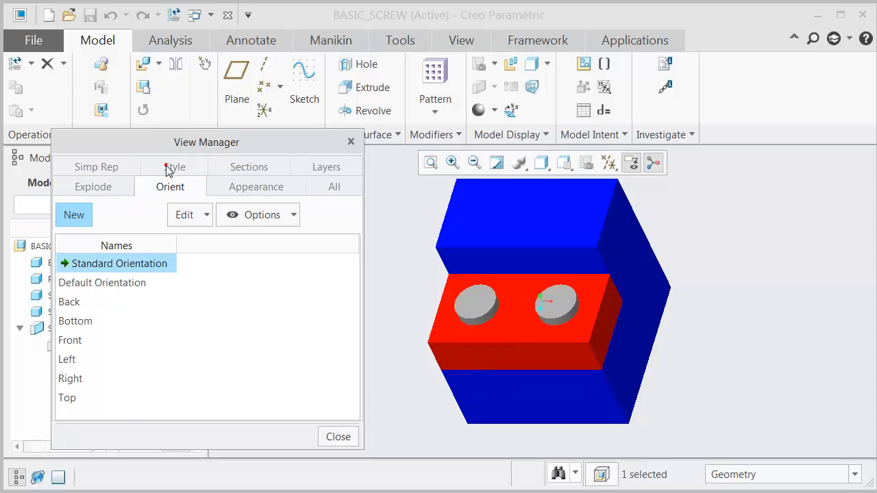
left_click_drag(541, 302, 514, 318)
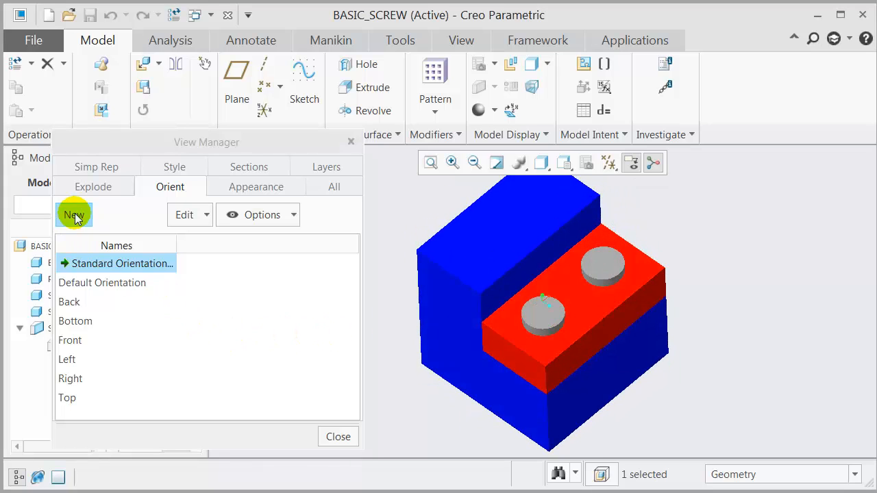
left_click(74, 215)
type("3D")
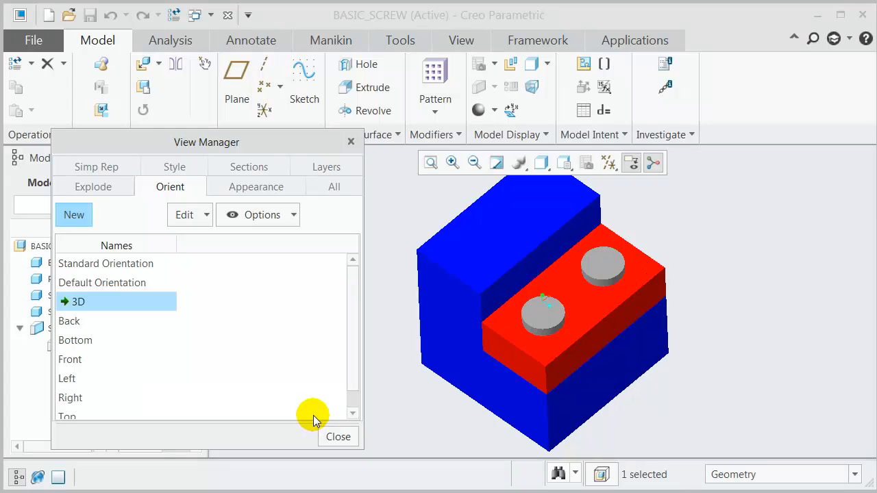
left_click(123, 264)
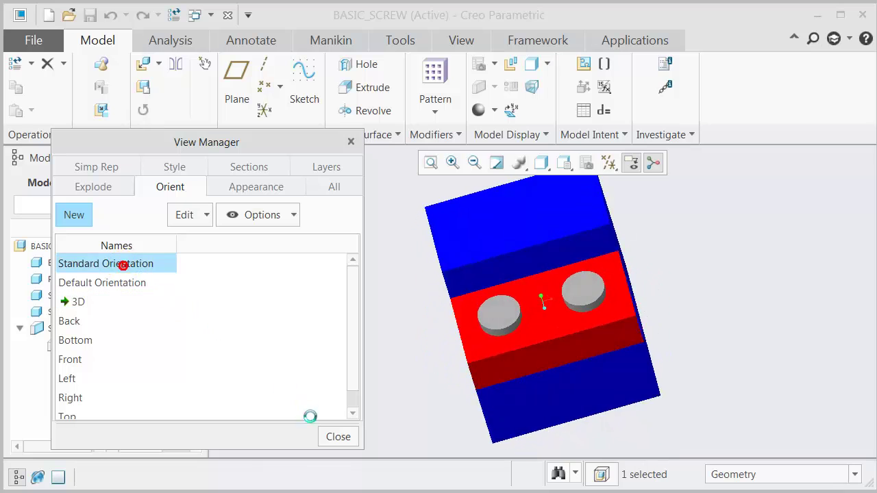
left_click(337, 437)
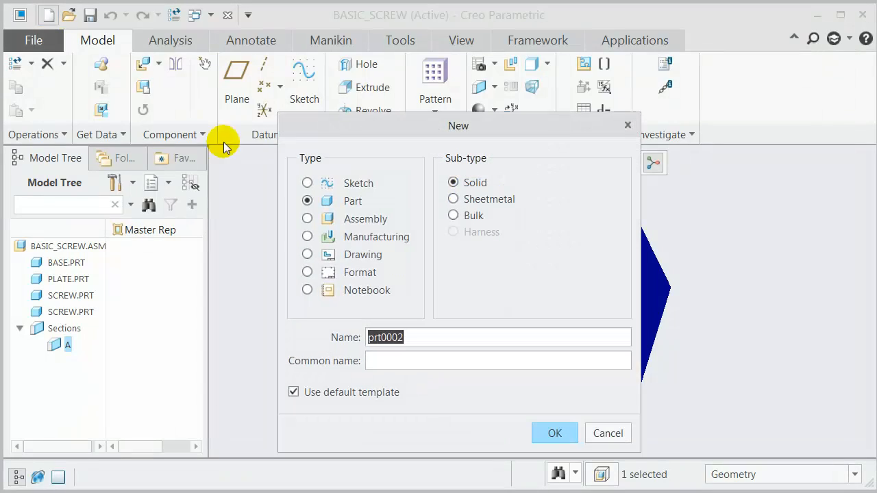
Start a new drawing named drawing_from_template without the default template
left_click(307, 255)
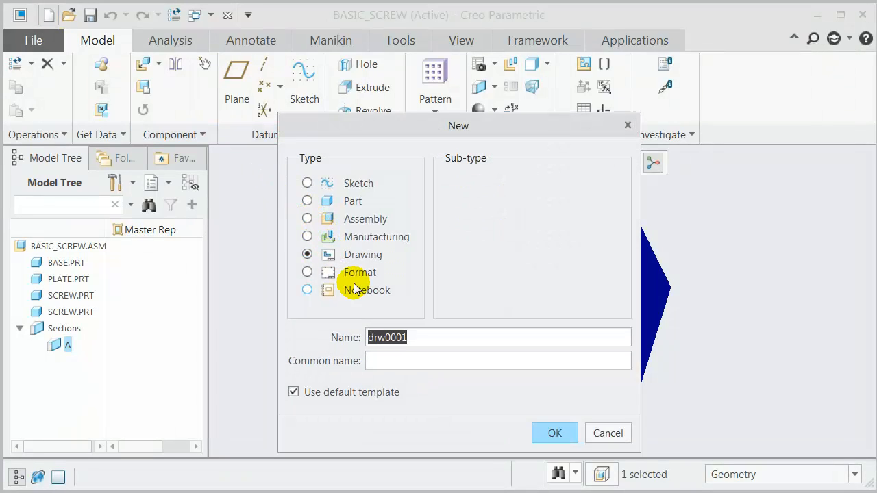
type("drawing_from_")
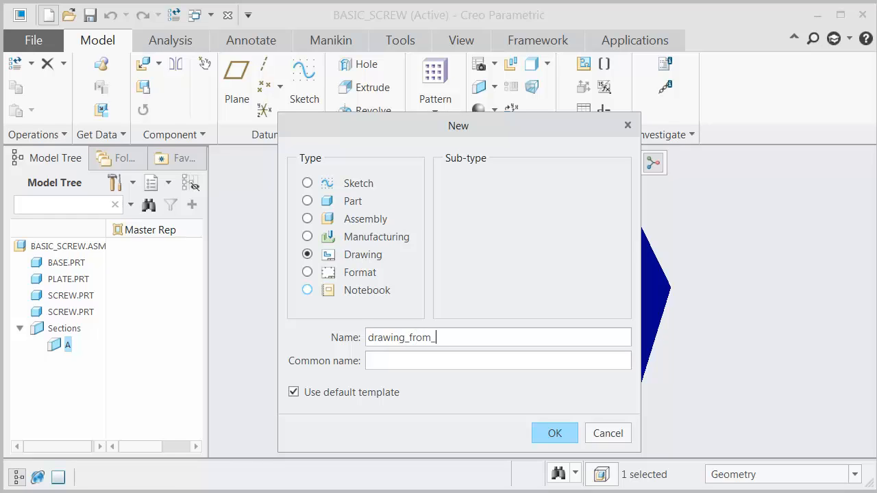
type("template")
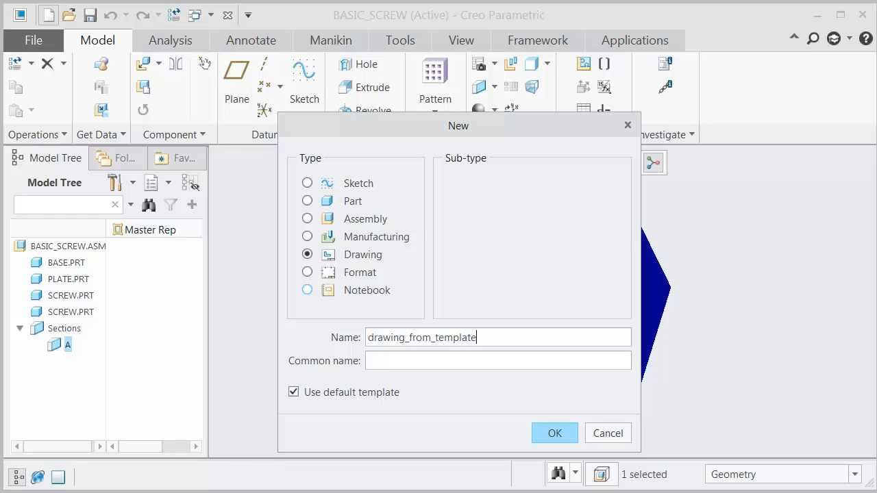
left_click(294, 392)
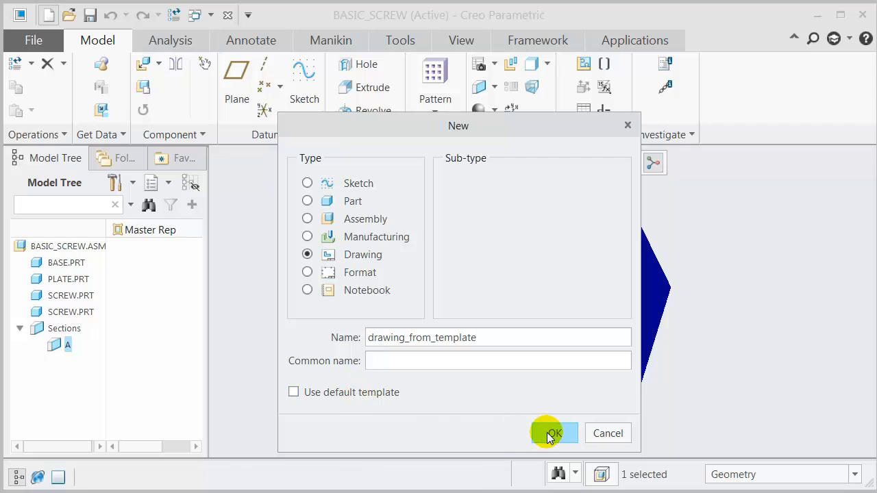
left_click(555, 433)
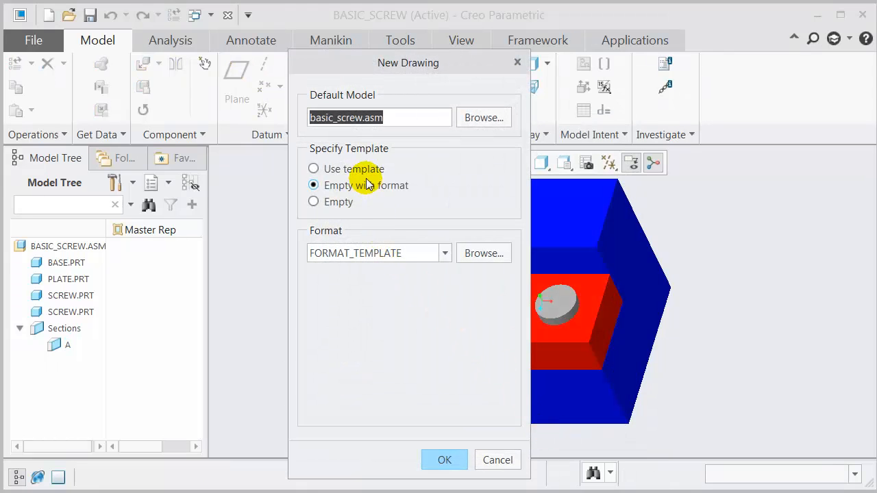
Build the drawing from the a4_template.drw template file
left_click(313, 168)
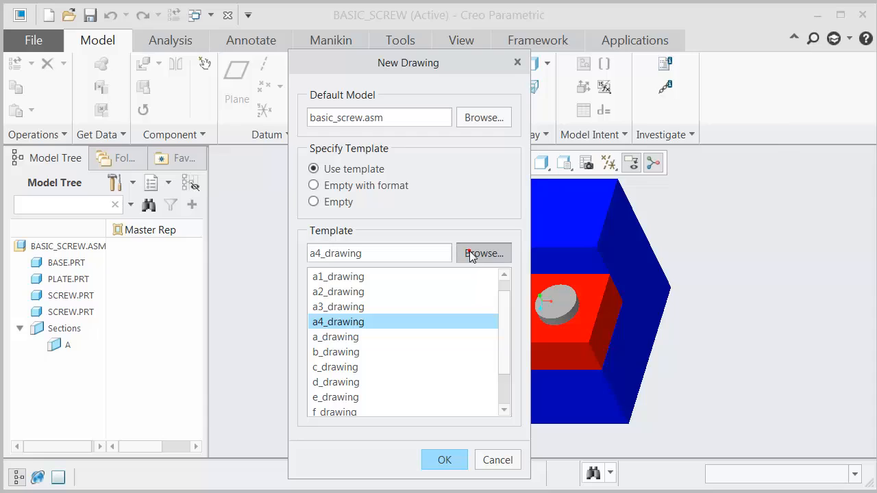
left_click(483, 253)
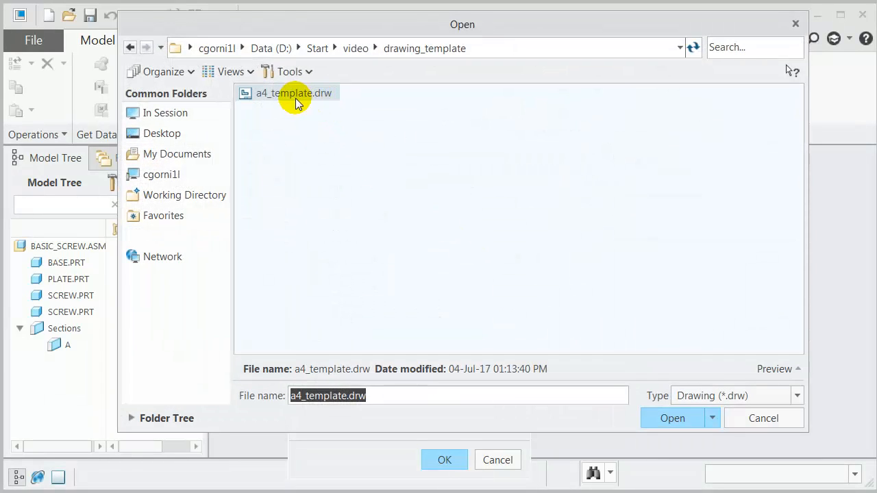
left_click(673, 418)
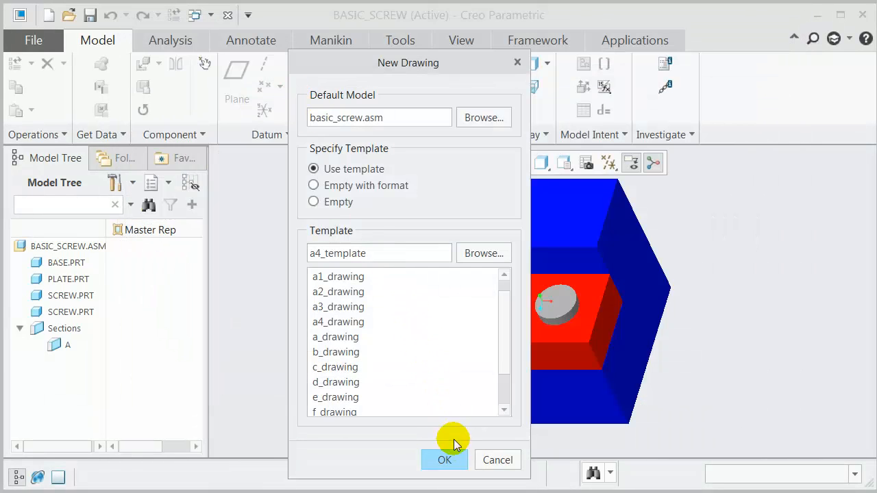
left_click(444, 460)
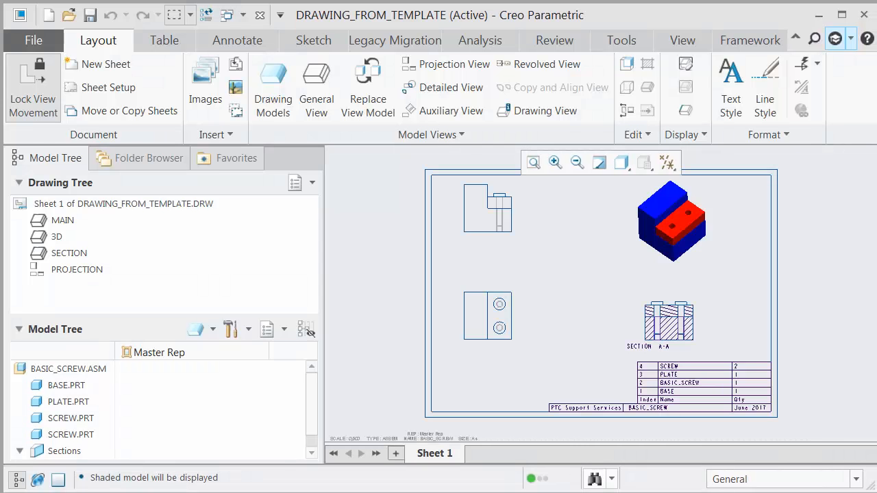
Select the section view, then open the File menu with its recent files
left_click(491, 326)
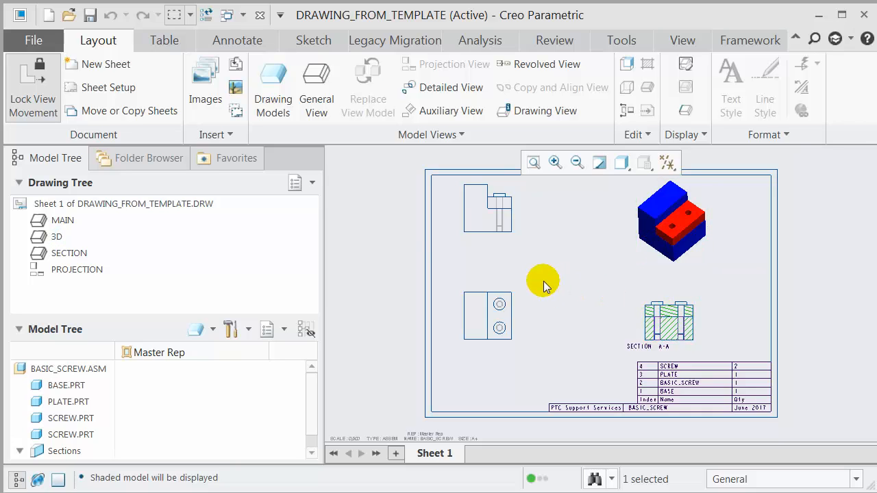
left_click(242, 15)
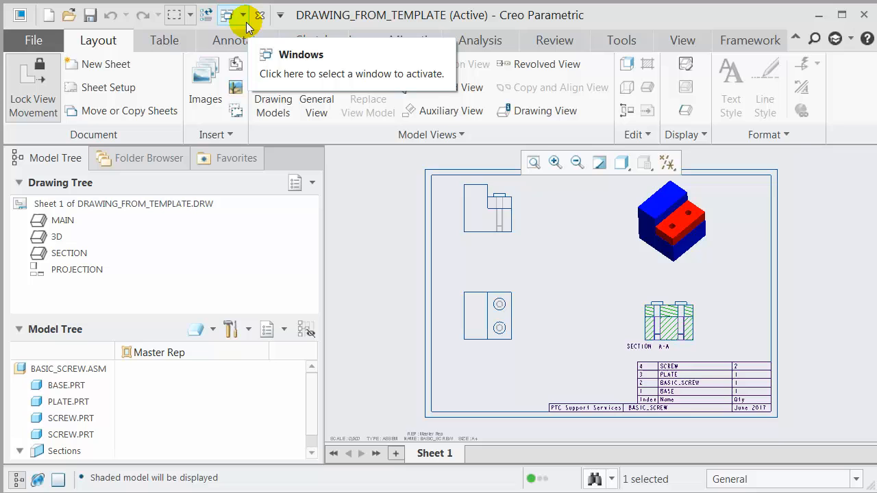
left_click(33, 40)
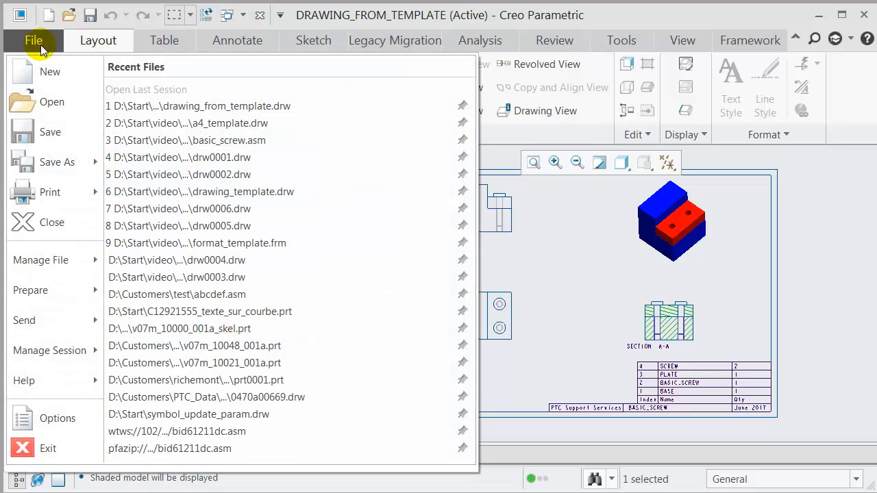
Set template_drawing to a4_drawing.drw in the Configuration Editor and save it to config.pro
left_click(56, 419)
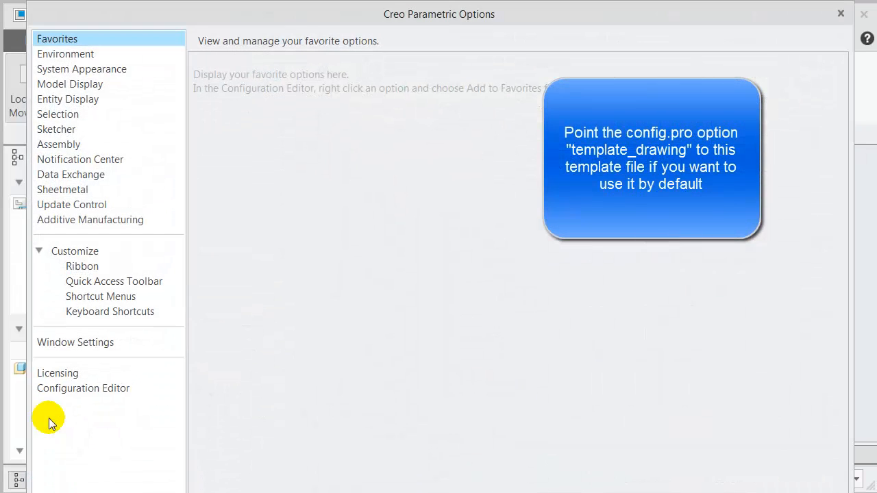
left_click(83, 388)
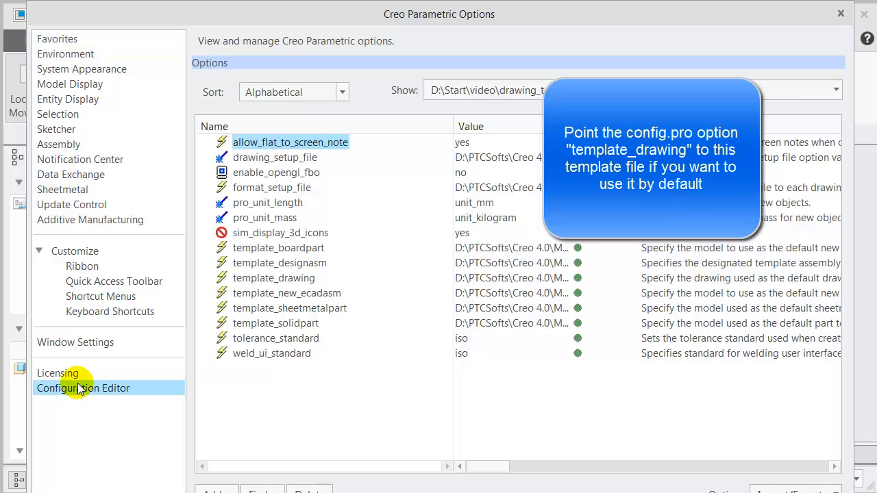
left_click(274, 279)
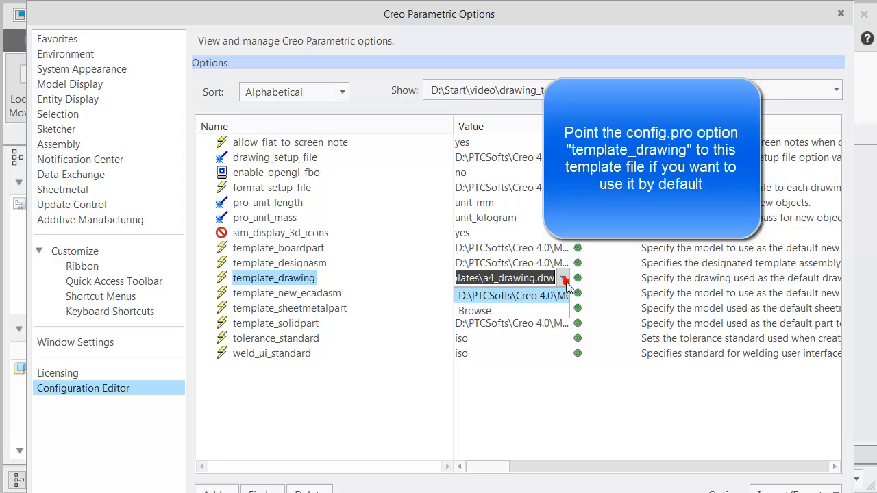
left_click(474, 310)
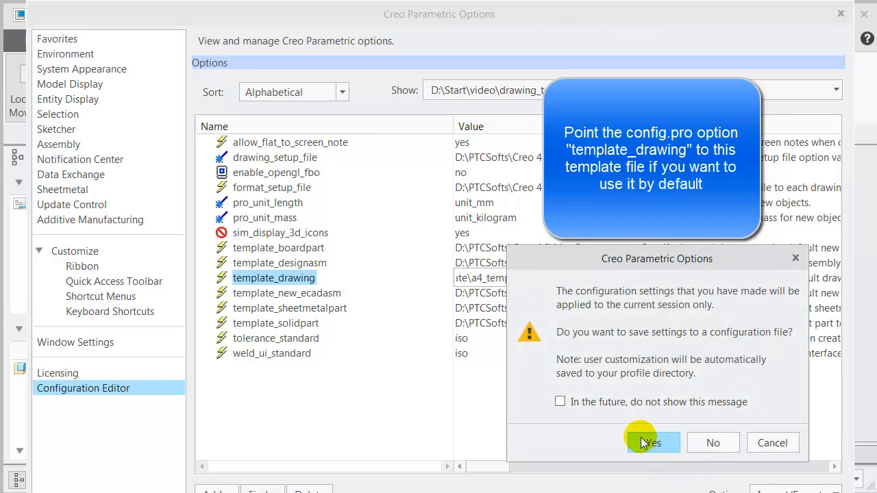
left_click(648, 443)
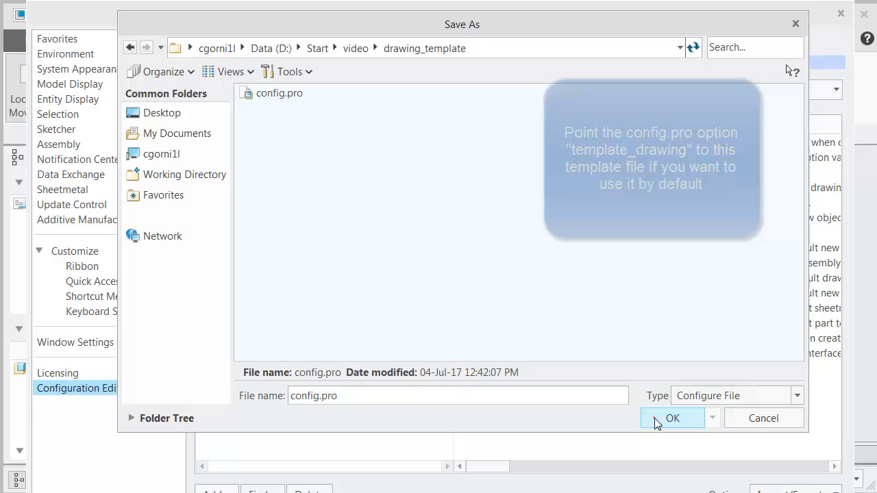
left_click(672, 418)
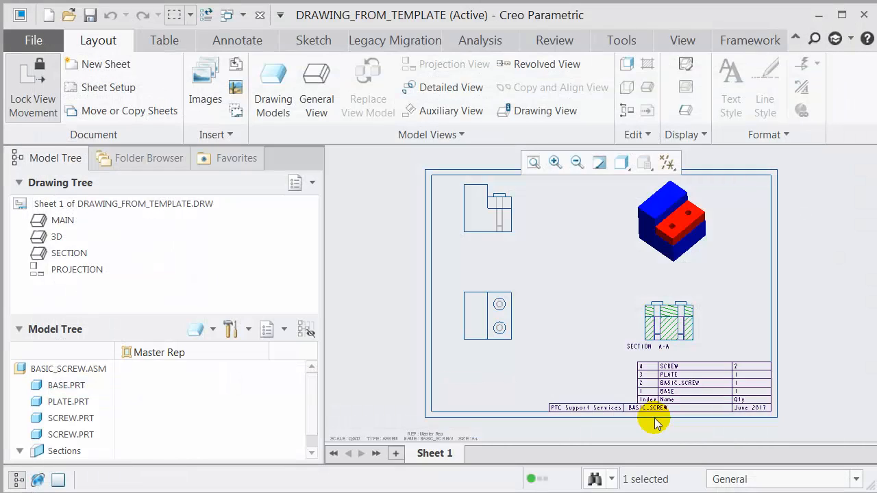
left_click(243, 15)
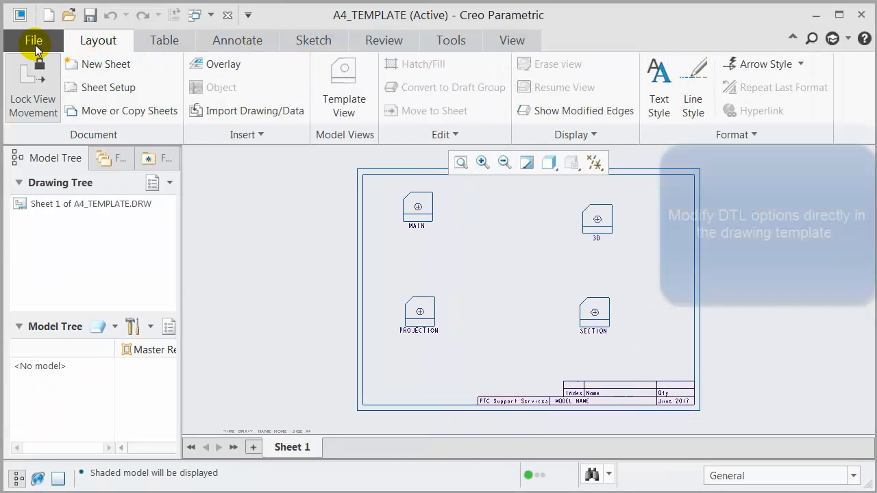
Change the A4 template's text_height detail option to 4 in Drawing Properties
left_click(33, 40)
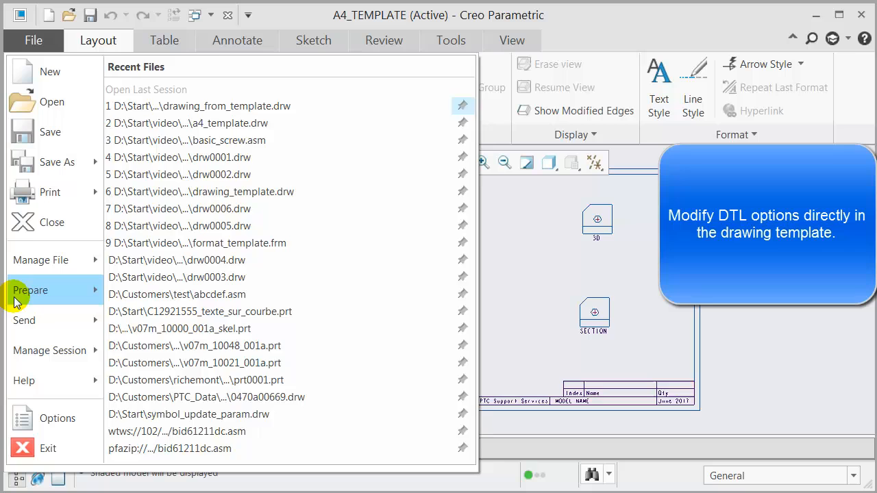
left_click(30, 290)
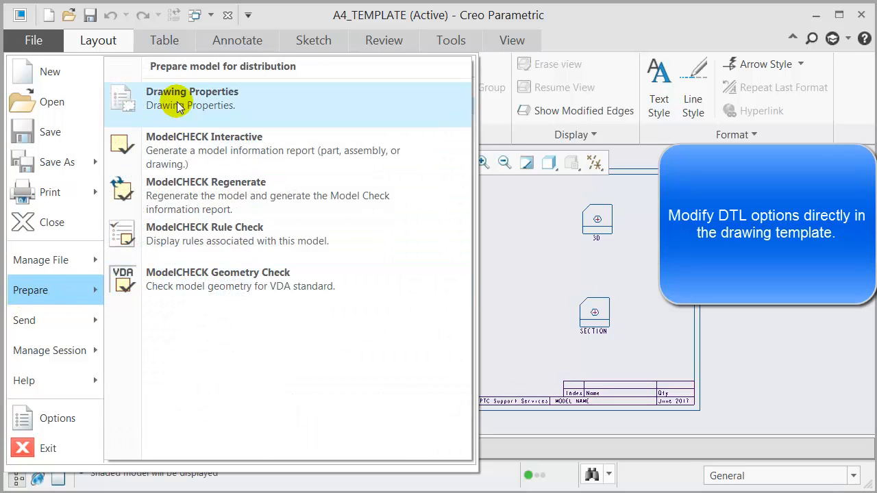
left_click(192, 98)
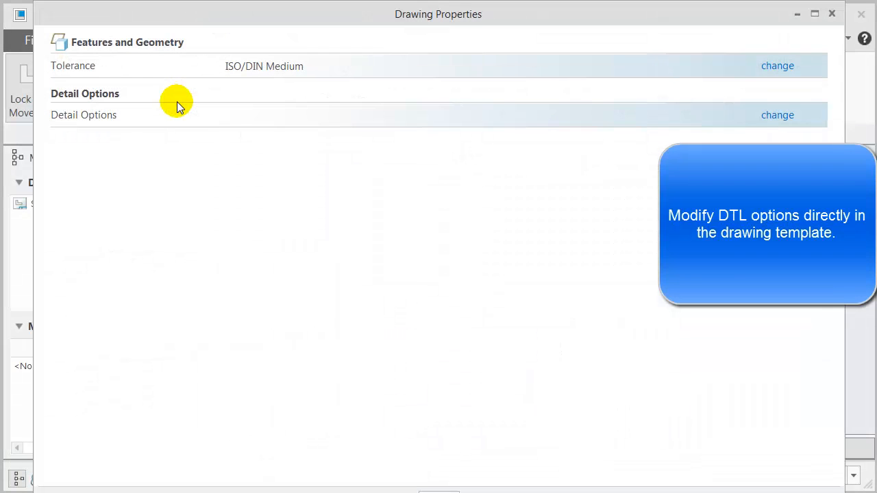
left_click(778, 114)
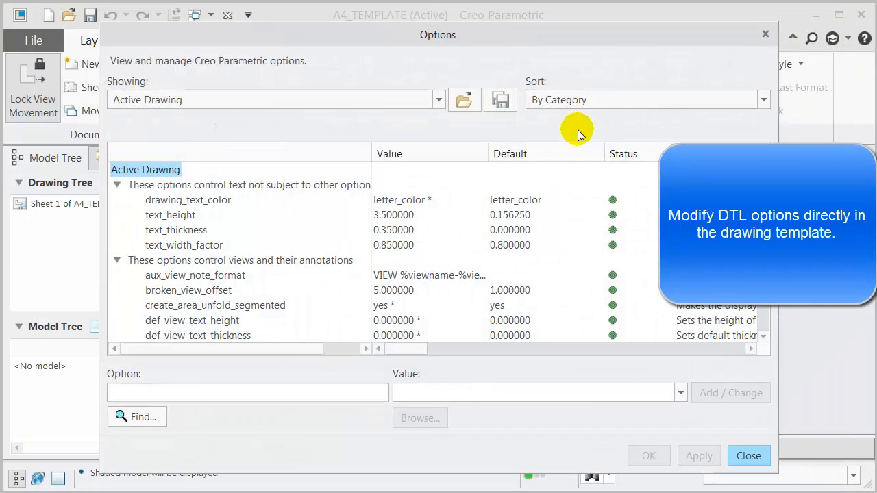
left_click(170, 215)
type("4")
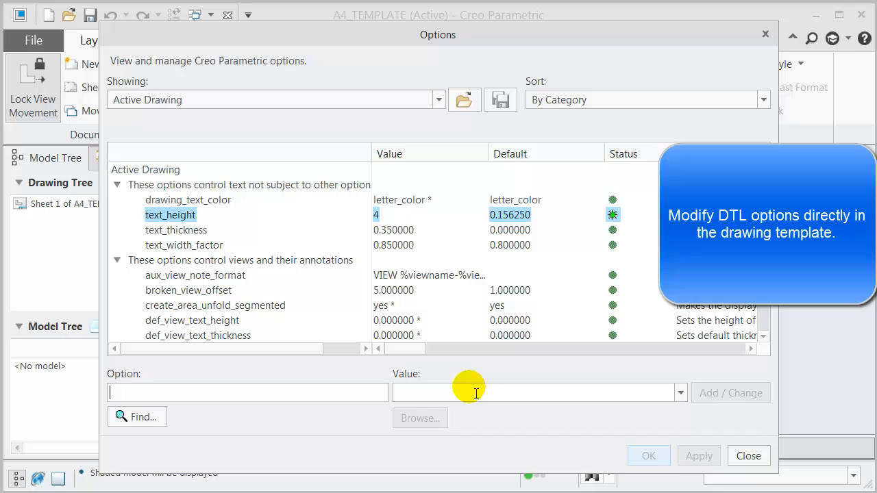
left_click(698, 456)
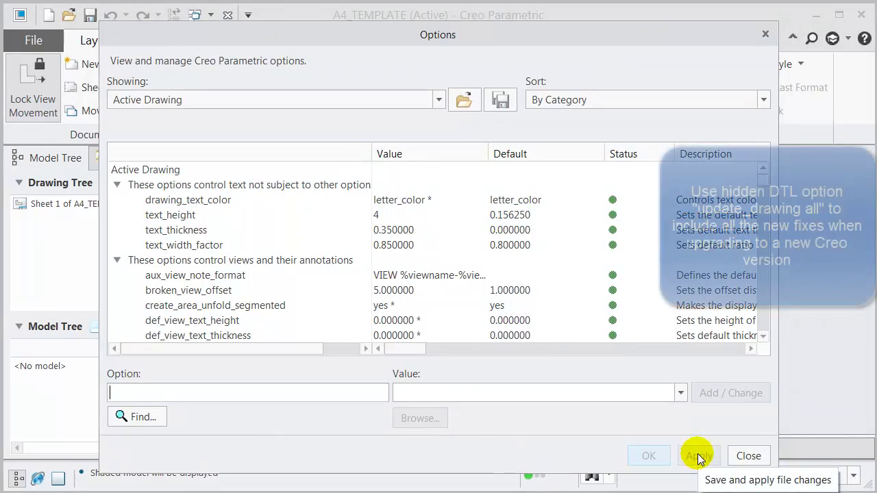
mouse_move(524, 441)
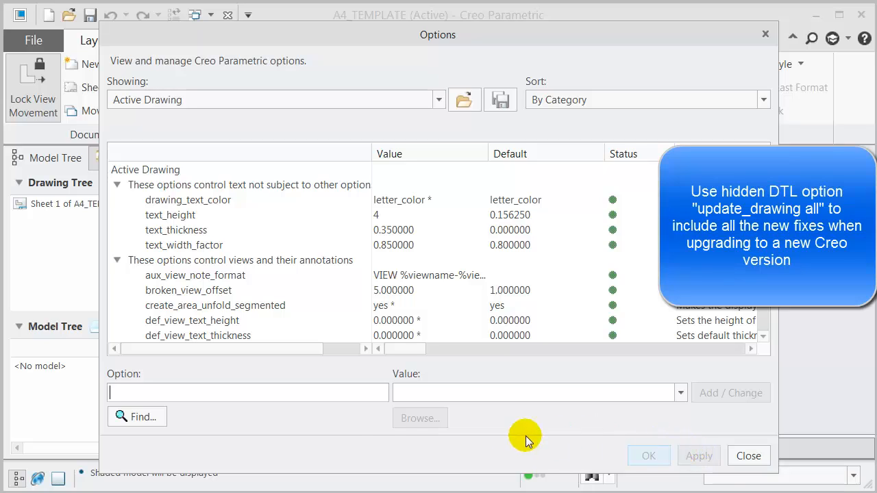
Add the update_drawing detail option with value all
type("update_dra")
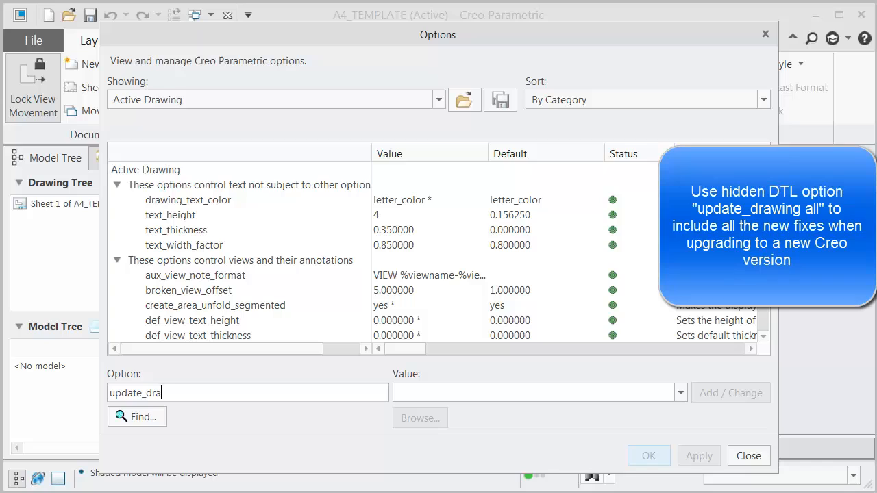
type("wing")
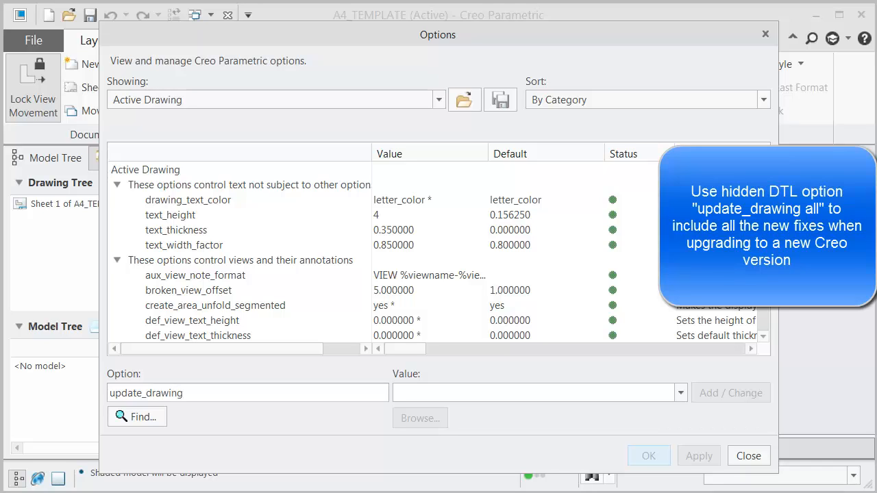
type("all")
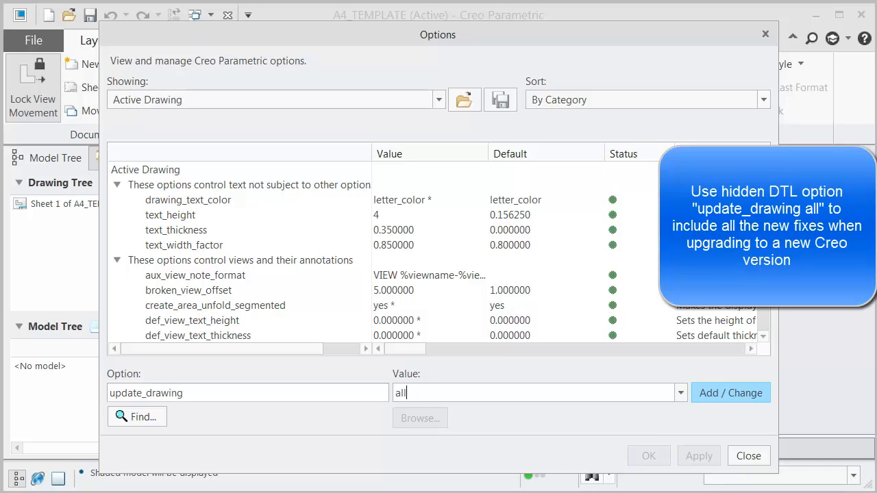
left_click(731, 392)
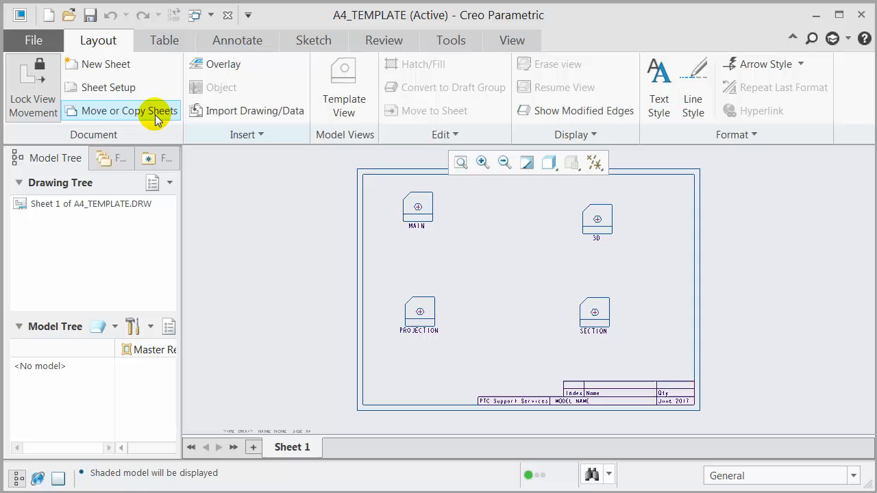
Switch the ribbon to the Review tab for the A4_TEMPLATE drawing
left_click(383, 40)
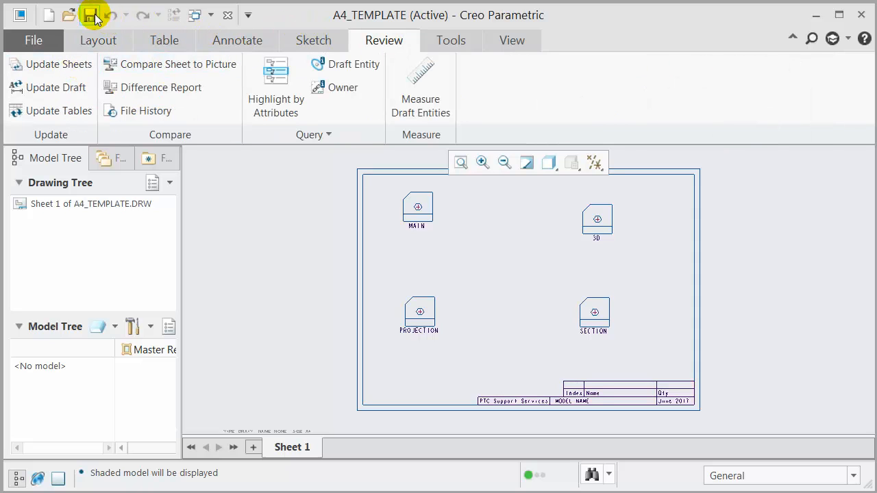
mouse_move(603, 142)
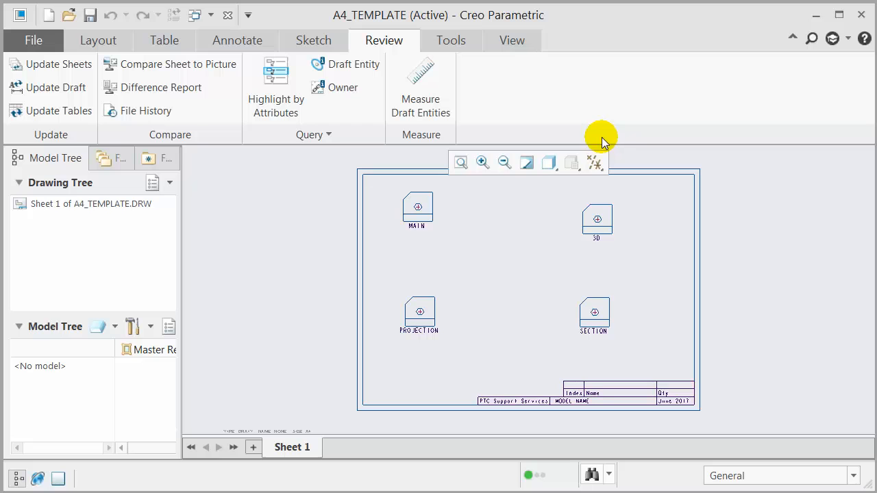